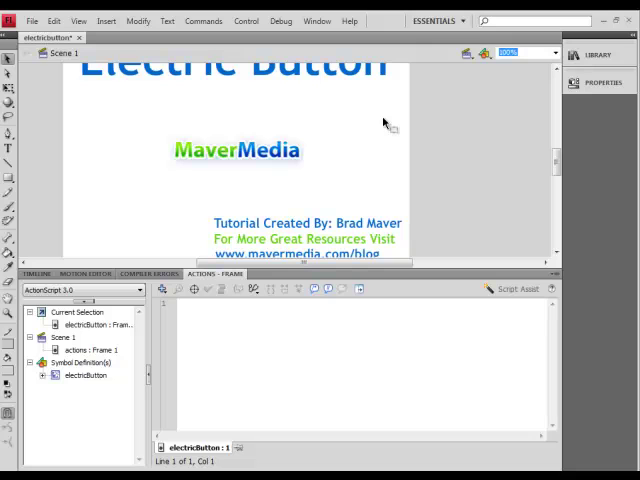
{"action": "mouse_move", "coordinate": [36, 28]}
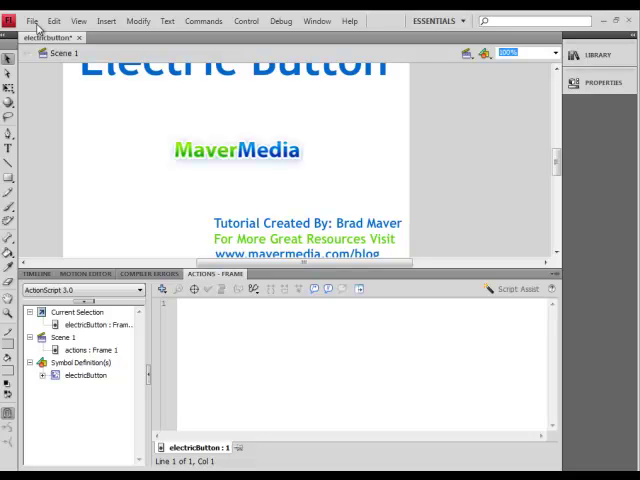
Step: Run Publish Preview > Flash to test the MaverMedia logo button in Flash Player
{"action": "left_click", "coordinate": [32, 20]}
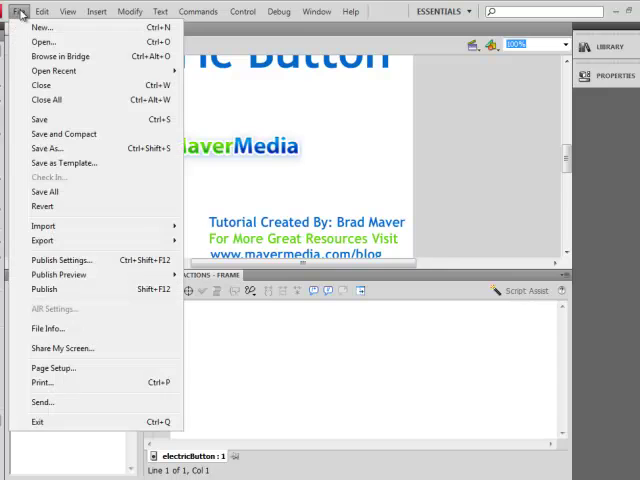
{"action": "left_click", "coordinate": [58, 274]}
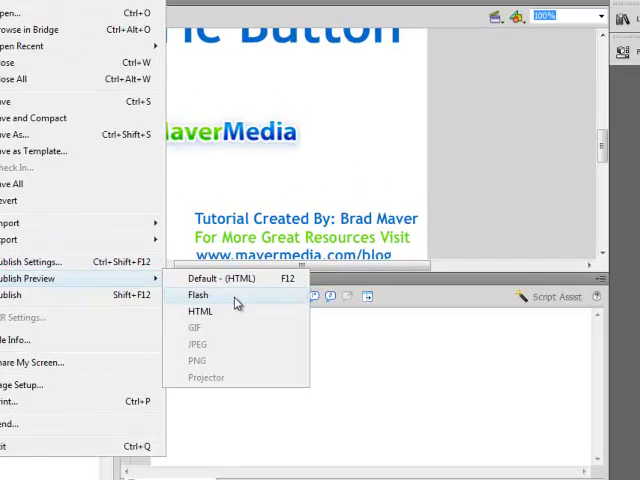
{"action": "left_click", "coordinate": [198, 294]}
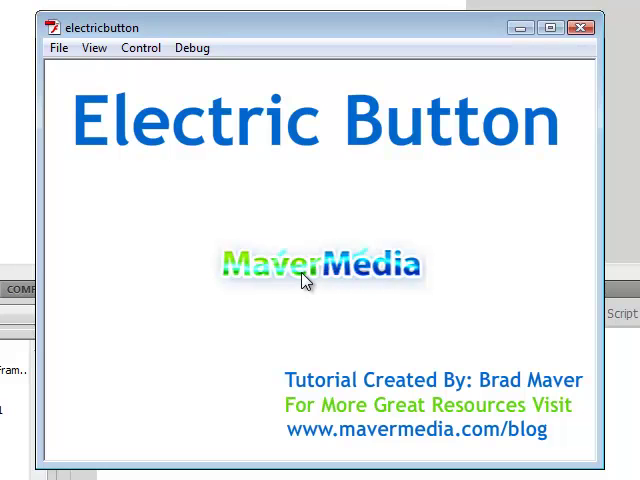
{"action": "mouse_move", "coordinate": [222, 378]}
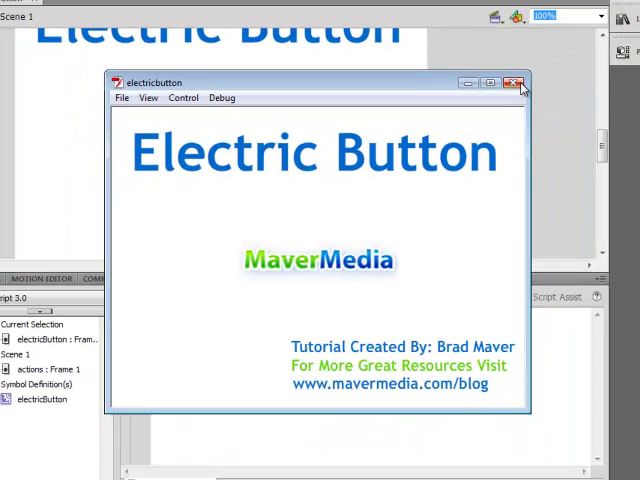
Step: Import mmButton.png into After Effects and build an mmButton composition from it
{"action": "left_click", "coordinate": [516, 82]}
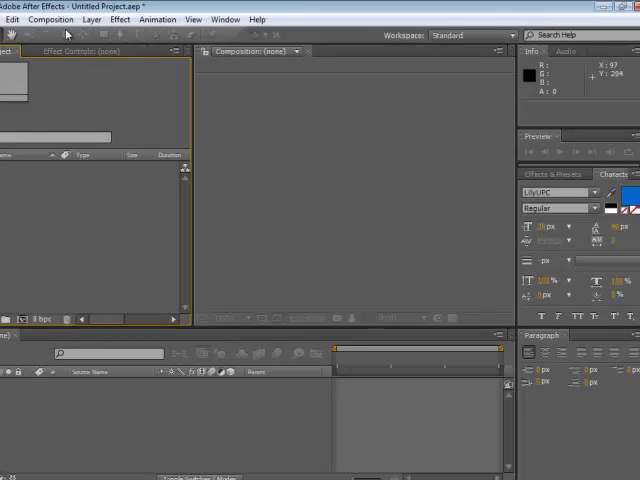
{"action": "mouse_move", "coordinate": [66, 32]}
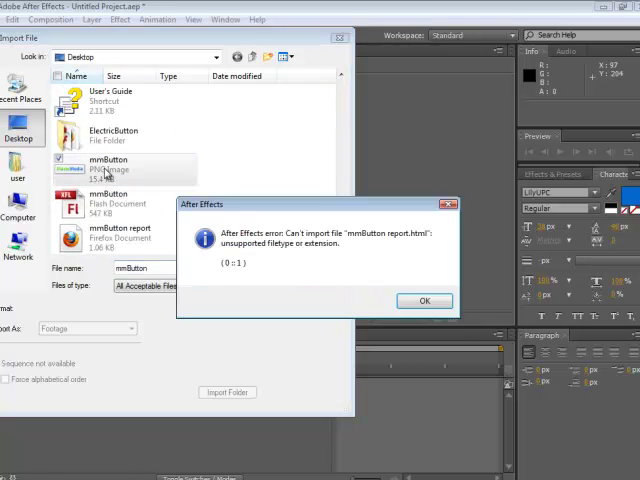
{"action": "left_click", "coordinate": [424, 300]}
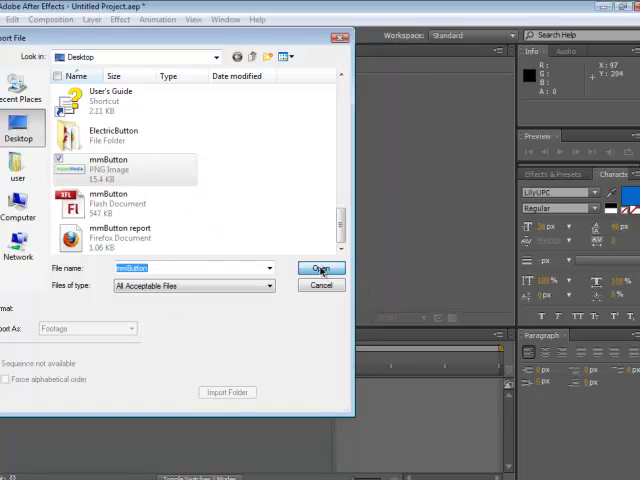
{"action": "left_click", "coordinate": [320, 268]}
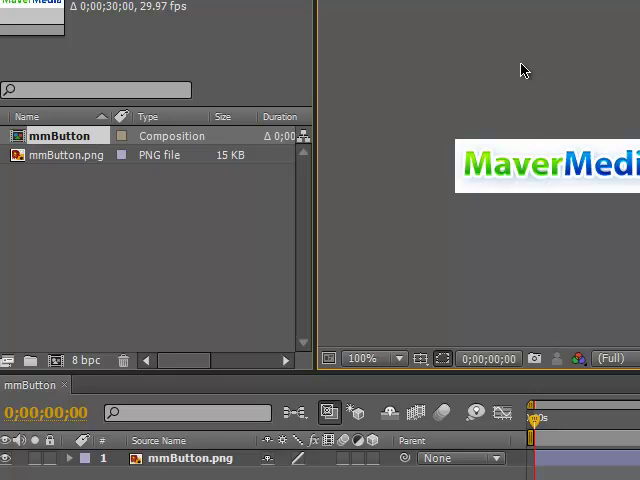
{"action": "mouse_move", "coordinate": [536, 178]}
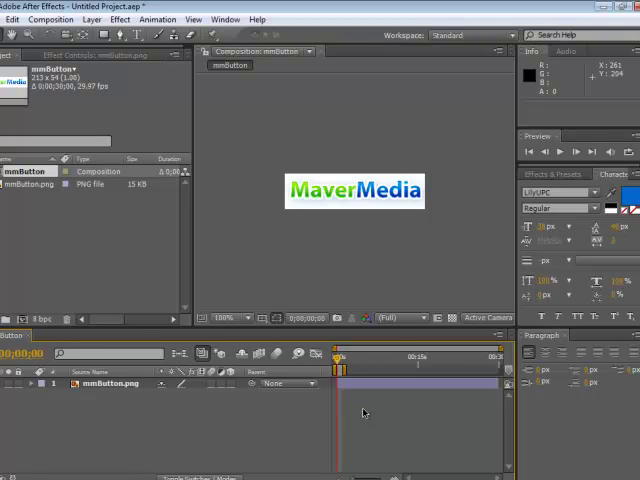
{"action": "mouse_move", "coordinate": [336, 218]}
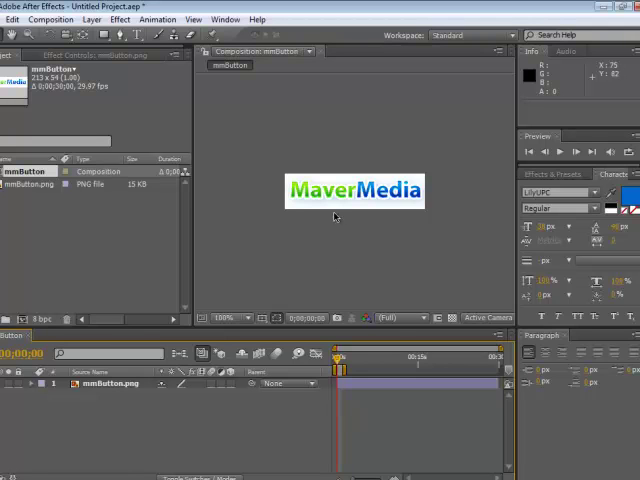
{"action": "mouse_move", "coordinate": [278, 218]}
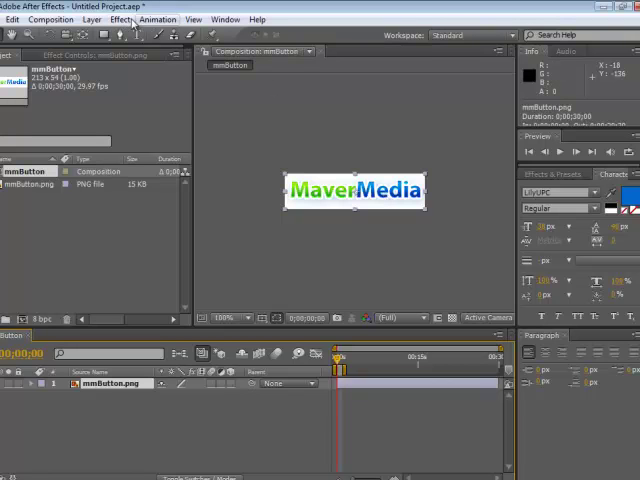
Step: Apply the Lightning effect to the logo and sample a lighter-blue Outside Color with the eyedropper
{"action": "left_click", "coordinate": [120, 20]}
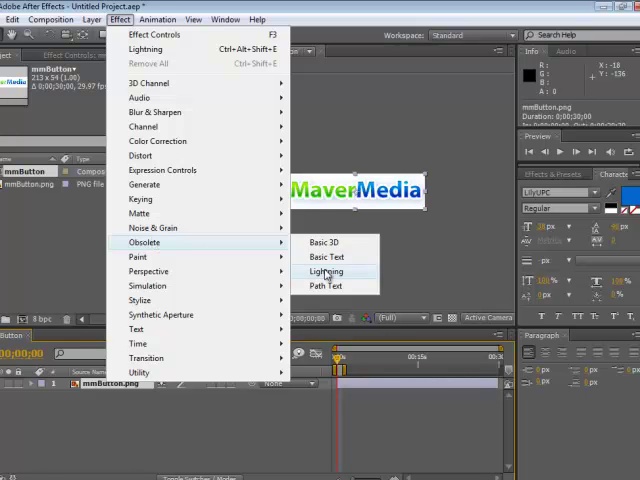
{"action": "left_click", "coordinate": [324, 272]}
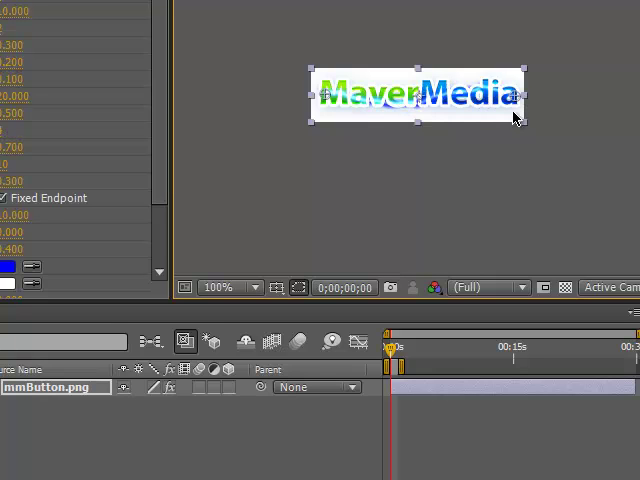
{"action": "mouse_move", "coordinate": [544, 108]}
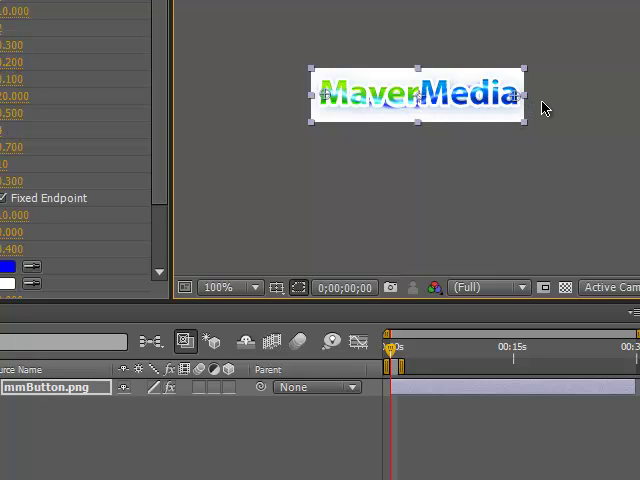
{"action": "mouse_move", "coordinate": [512, 100]}
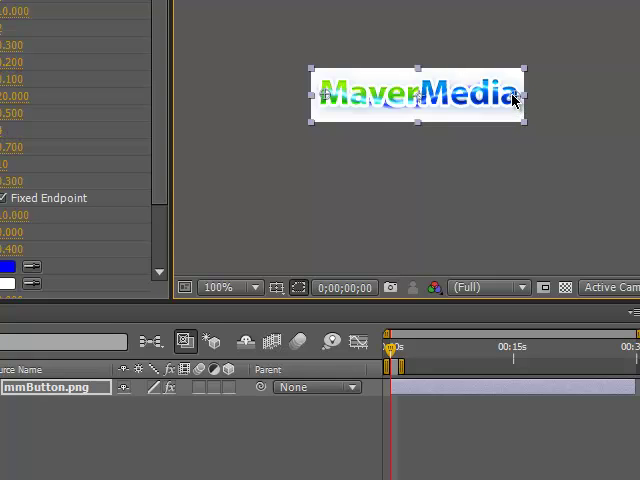
{"action": "mouse_move", "coordinate": [330, 96]}
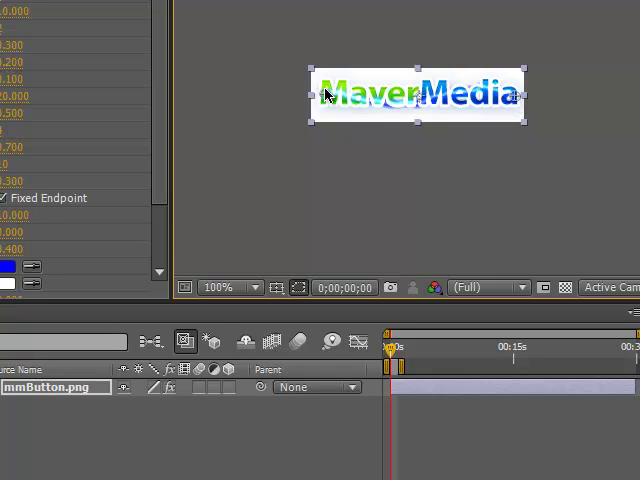
{"action": "mouse_move", "coordinate": [520, 100]}
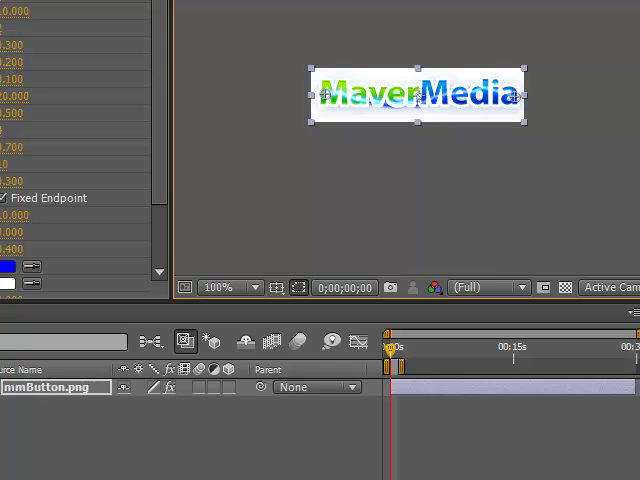
{"action": "mouse_move", "coordinate": [52, 216]}
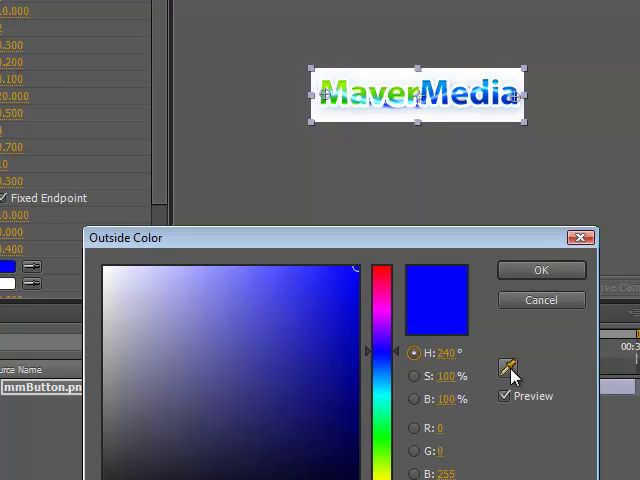
{"action": "left_click", "coordinate": [436, 82]}
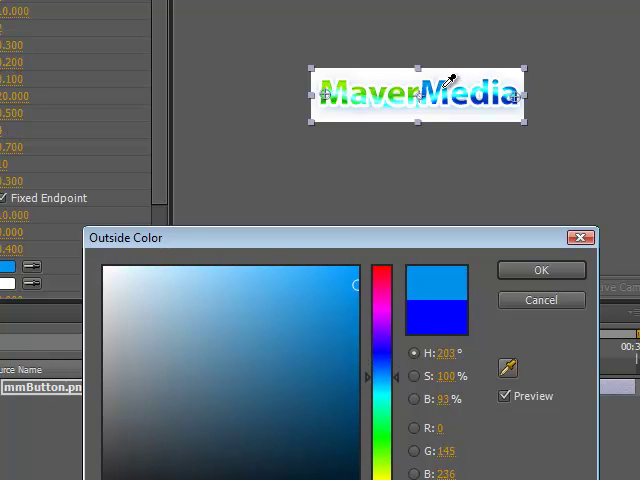
{"action": "left_click", "coordinate": [540, 270]}
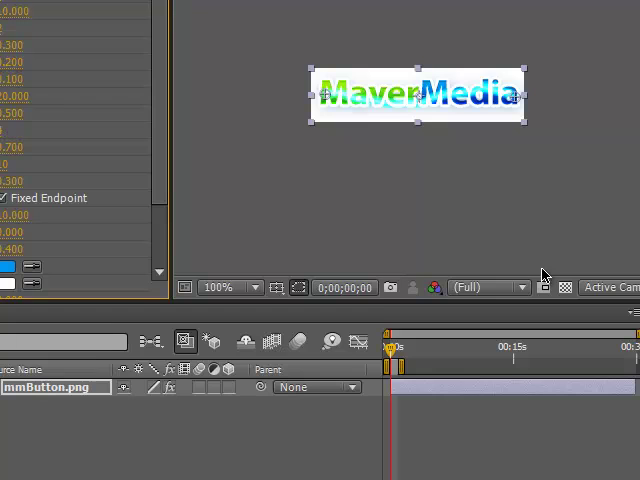
{"action": "mouse_move", "coordinate": [316, 136]}
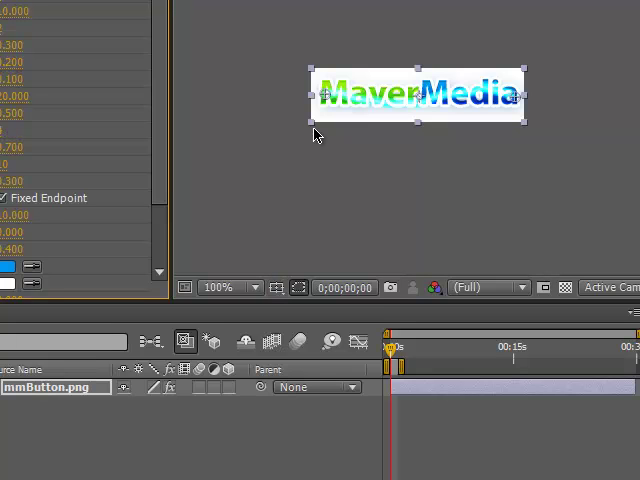
{"action": "mouse_move", "coordinate": [316, 130]}
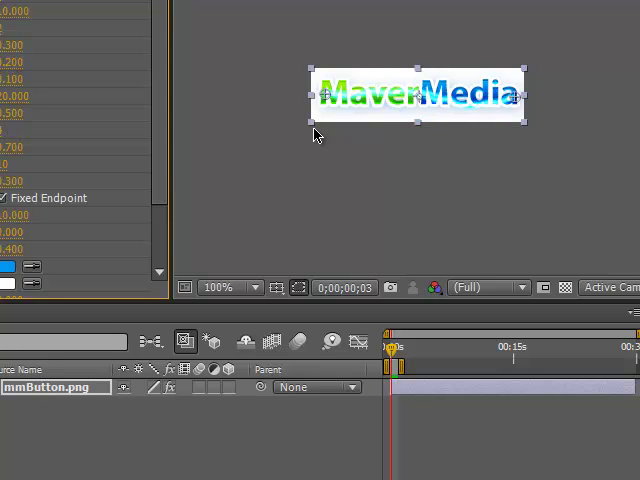
{"action": "mouse_move", "coordinate": [336, 88]}
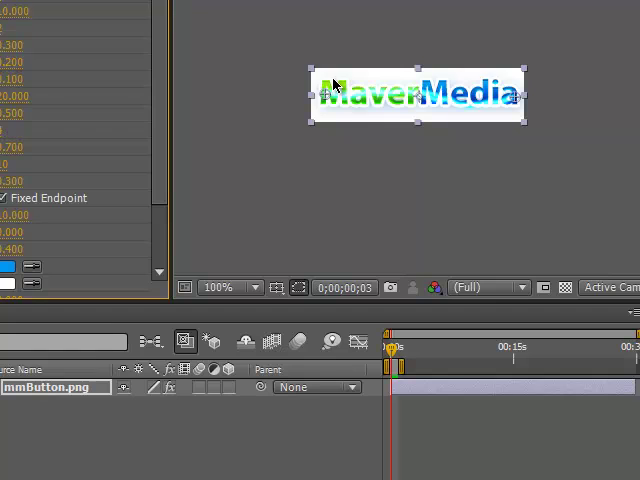
{"action": "mouse_move", "coordinate": [456, 148]}
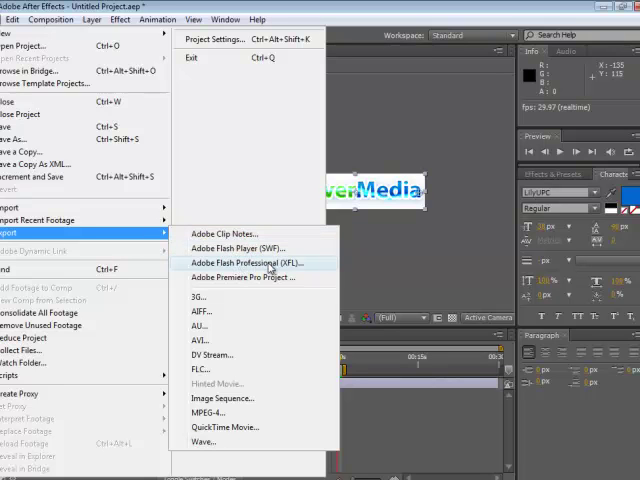
Step: Export the composition as mmButton.xfl for Flash Professional, replacing the existing file
{"action": "left_click", "coordinate": [248, 262]}
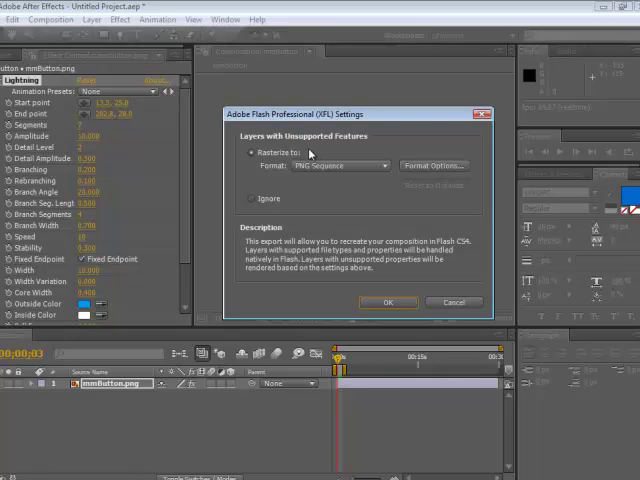
{"action": "mouse_move", "coordinate": [312, 158]}
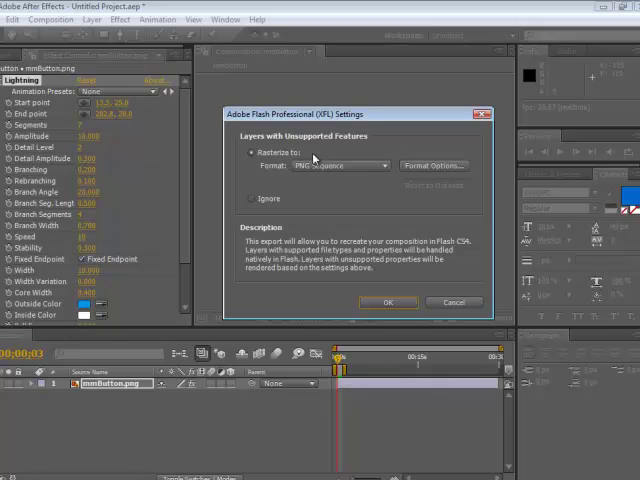
{"action": "mouse_move", "coordinate": [356, 212]}
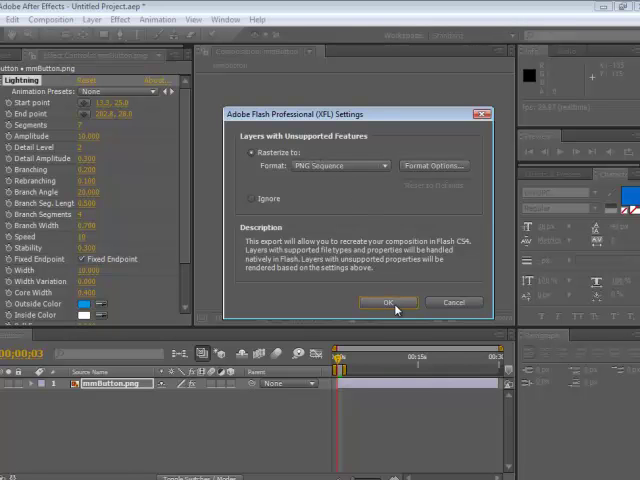
{"action": "left_click", "coordinate": [388, 302]}
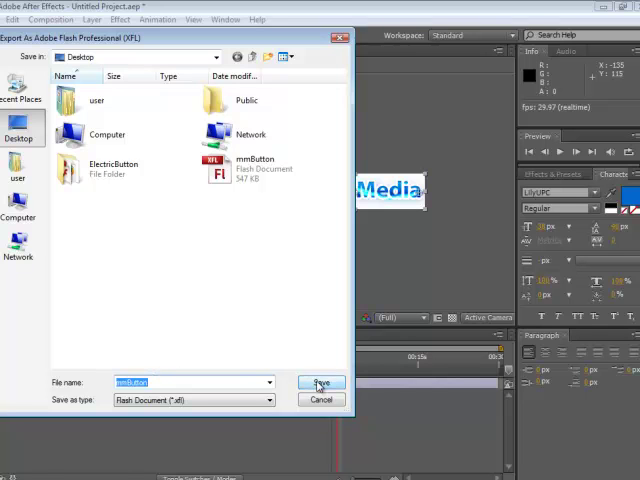
{"action": "left_click", "coordinate": [320, 382]}
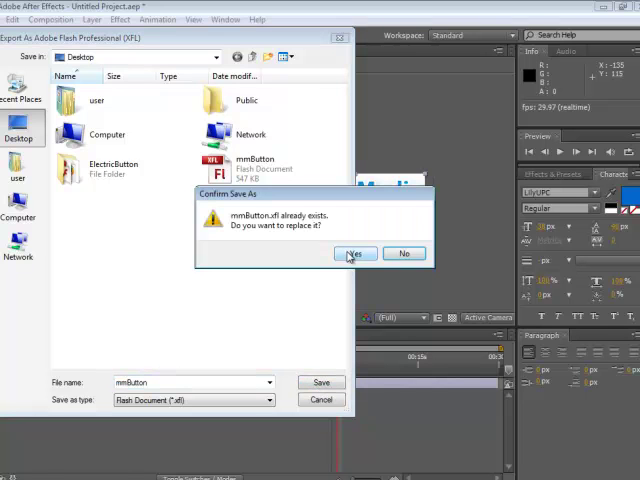
{"action": "left_click", "coordinate": [356, 252]}
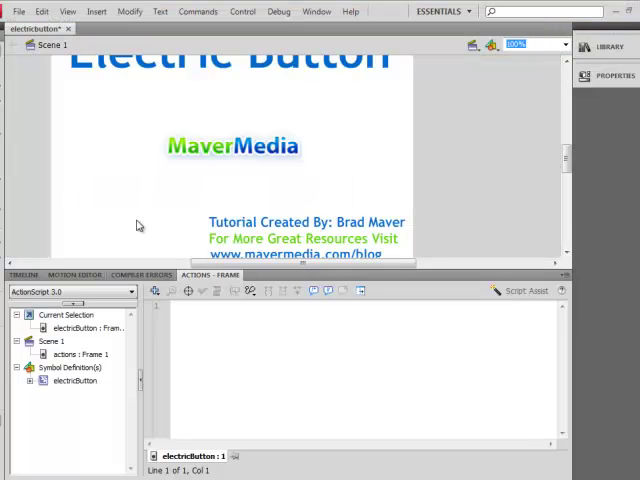
Step: Open the exported mmButton document in Flash and show its timeline frames
{"action": "left_click", "coordinate": [18, 12]}
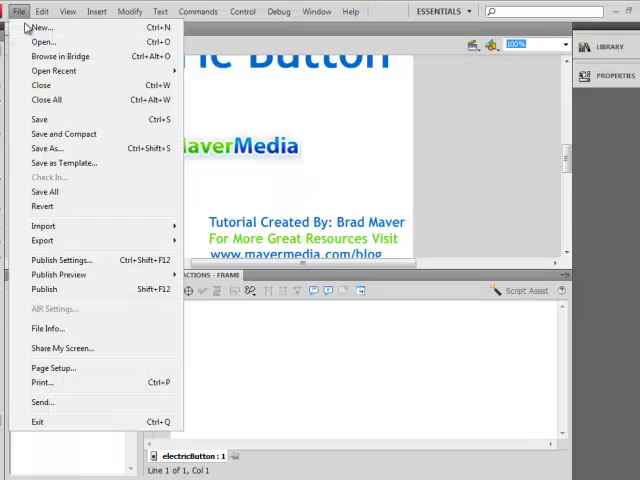
{"action": "left_click", "coordinate": [40, 42]}
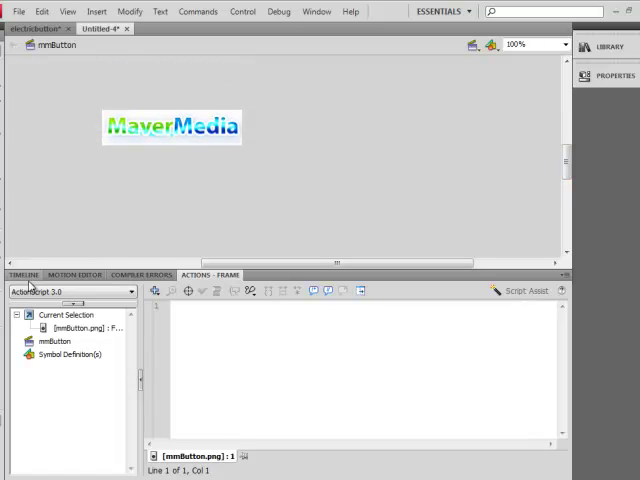
{"action": "left_click", "coordinate": [24, 276]}
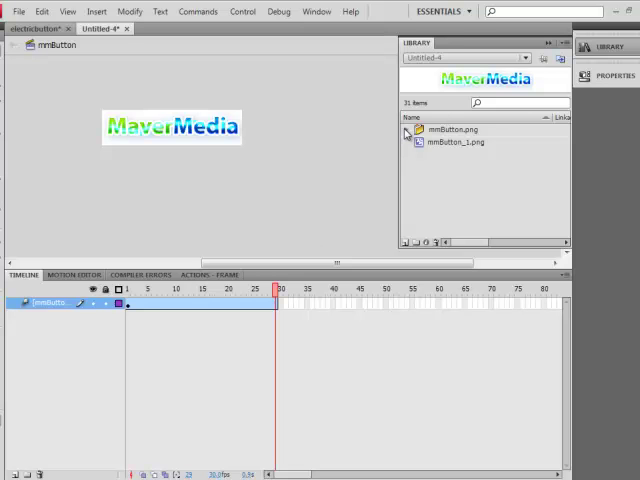
Step: Expand and collapse the mmButton library folder of numbered PNG frame images
{"action": "scroll", "scroll_direction": "down", "scroll_amount": 3}
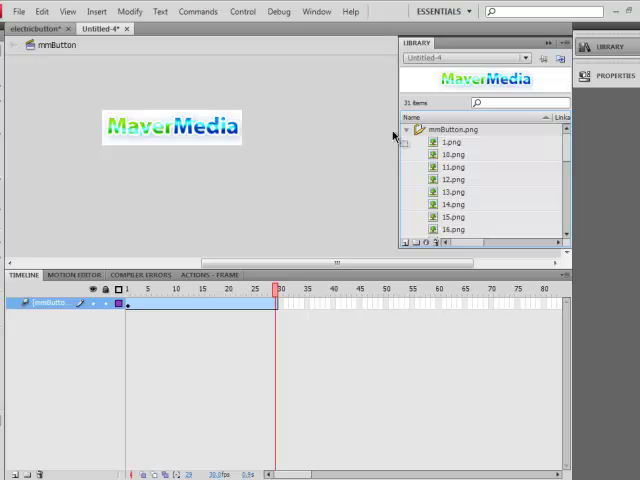
{"action": "left_click", "coordinate": [408, 130]}
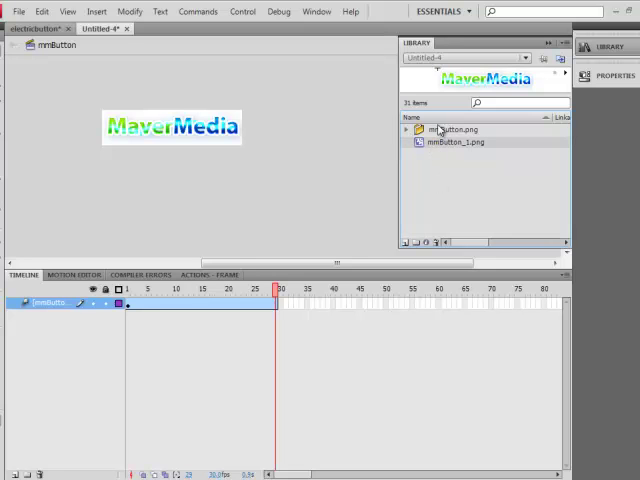
{"action": "left_click", "coordinate": [204, 288]}
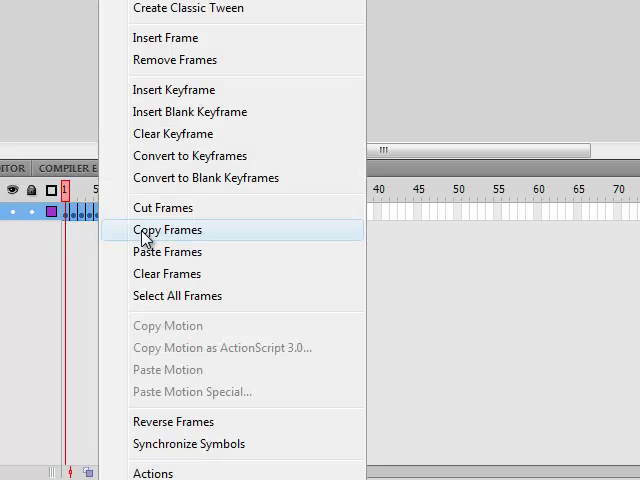
Step: Copy the selected animation frames and create a new Flash File (ActionScript 3.0)
{"action": "left_click", "coordinate": [168, 230]}
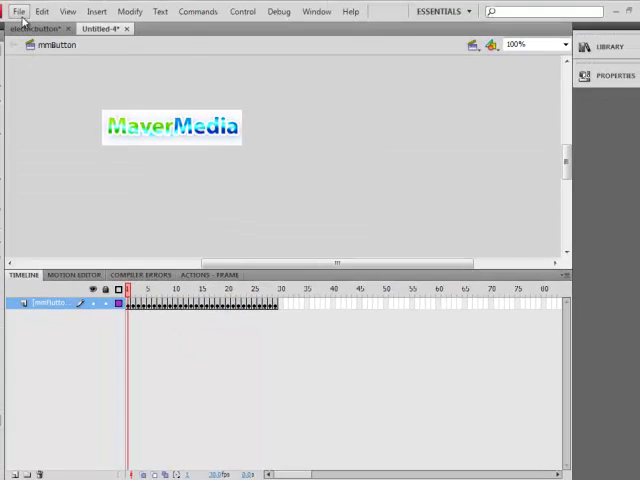
{"action": "left_click", "coordinate": [18, 12]}
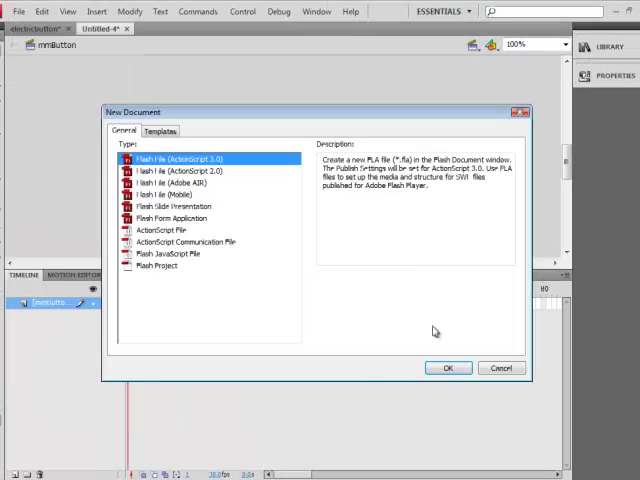
{"action": "left_click", "coordinate": [448, 368]}
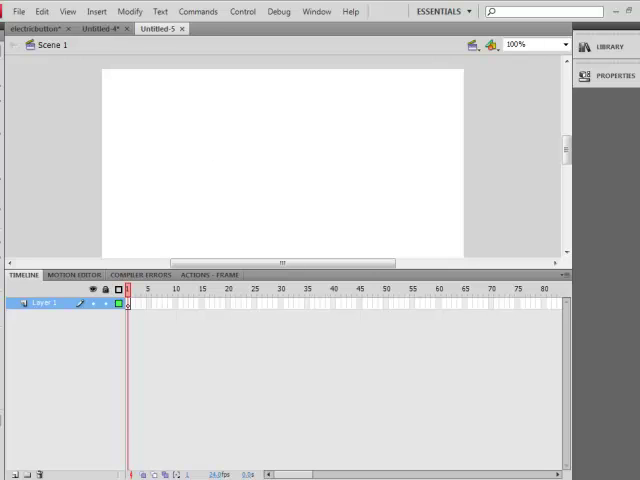
Step: Import the mmButton PNG logo image onto the new document's stage
{"action": "left_click", "coordinate": [18, 12]}
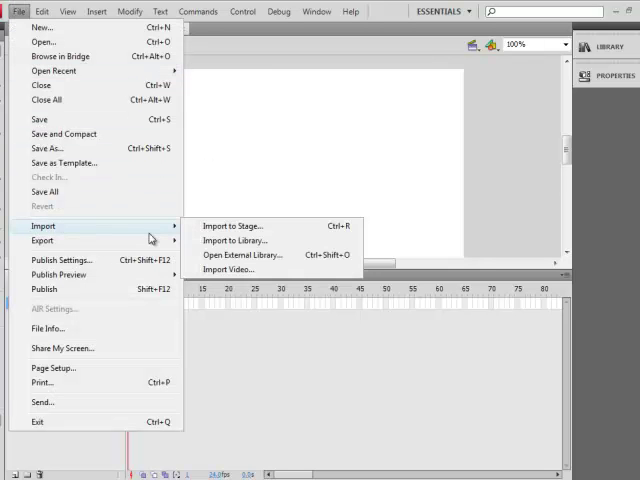
{"action": "left_click", "coordinate": [232, 224]}
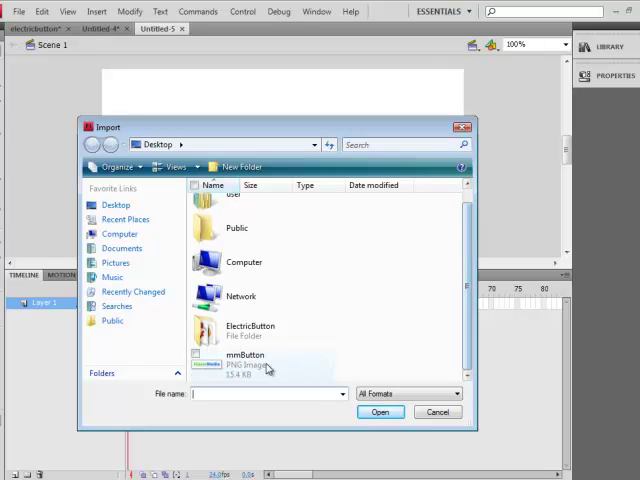
{"action": "left_click", "coordinate": [244, 358]}
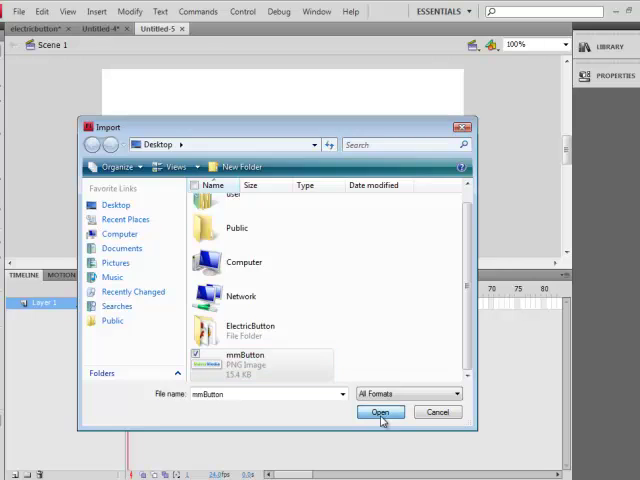
{"action": "left_click", "coordinate": [380, 412]}
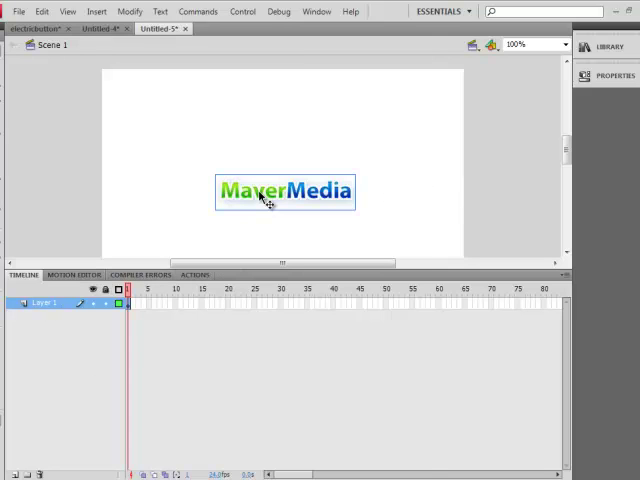
Step: Convert the logo into a Movie Clip symbol named electricButton and enter it for editing
{"action": "right_click", "coordinate": [262, 196]}
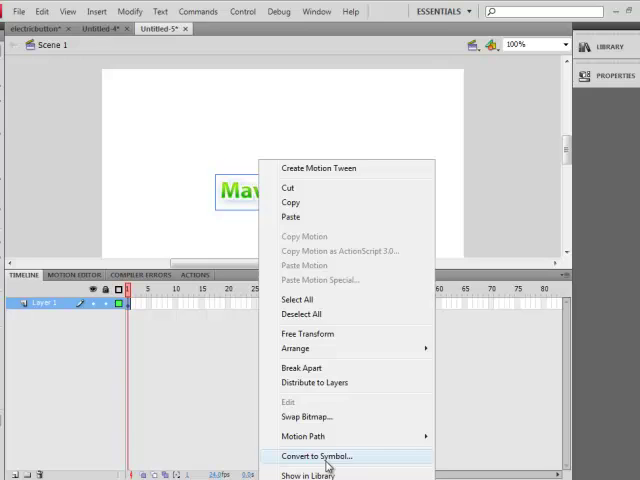
{"action": "left_click", "coordinate": [312, 456]}
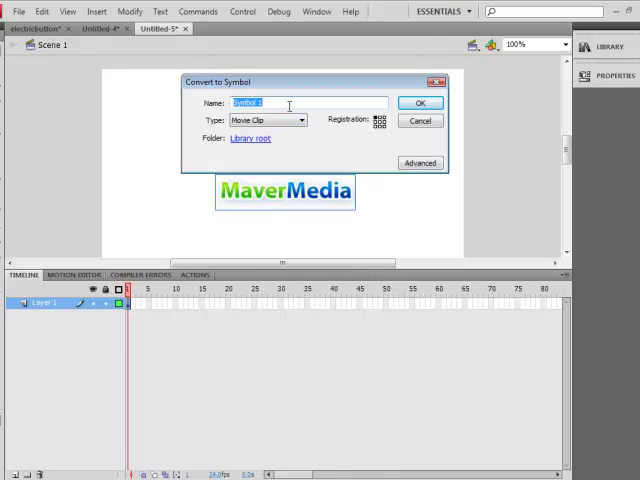
{"action": "type", "text": "electricbutton"}
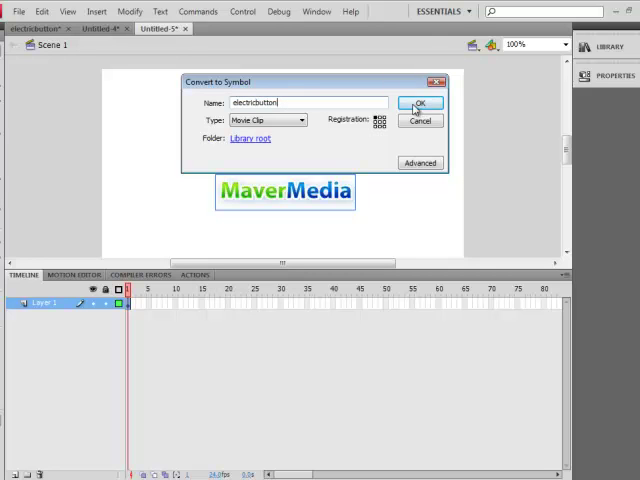
{"action": "left_click", "coordinate": [420, 104]}
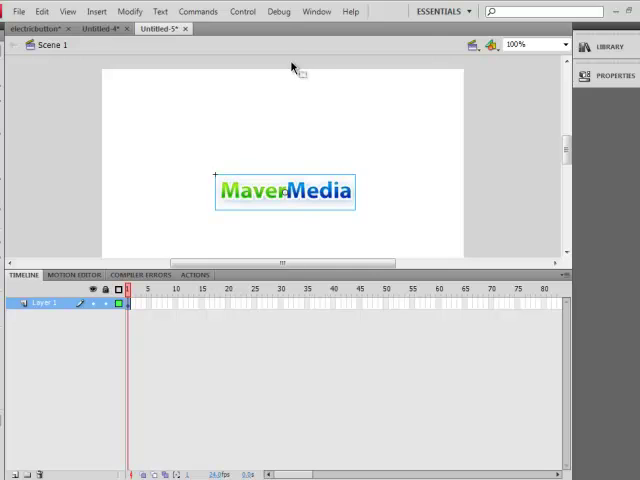
{"action": "double_click", "coordinate": [284, 192]}
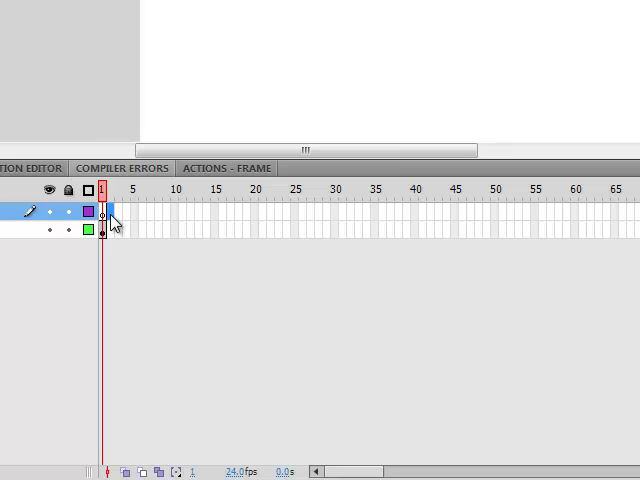
Step: Paste the copied frames into the clip's frame 1, replacing existing library items
{"action": "right_click", "coordinate": [104, 216]}
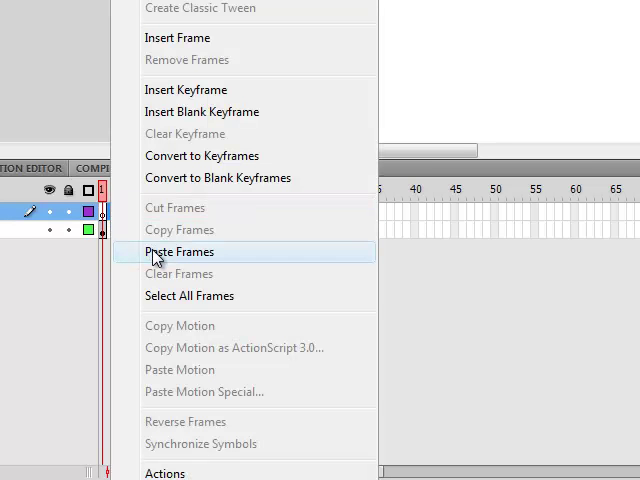
{"action": "left_click", "coordinate": [180, 252]}
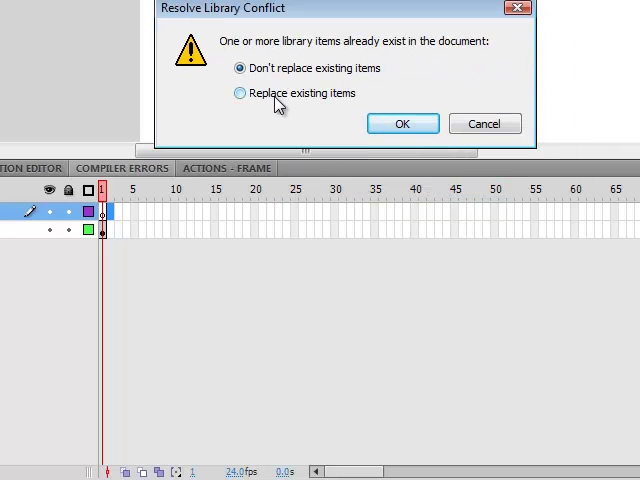
{"action": "left_click", "coordinate": [238, 92]}
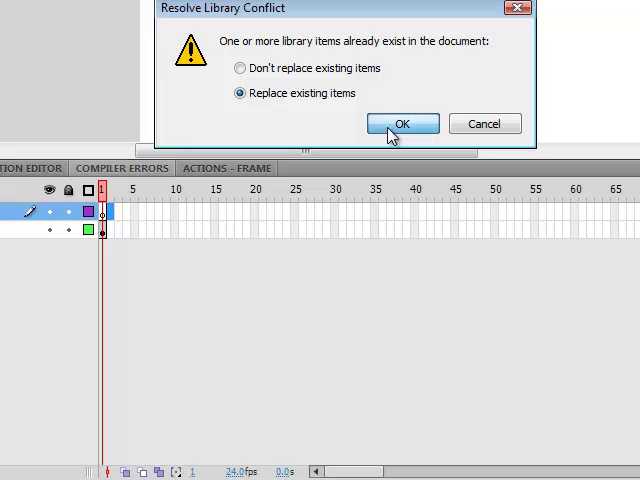
{"action": "left_click", "coordinate": [402, 122]}
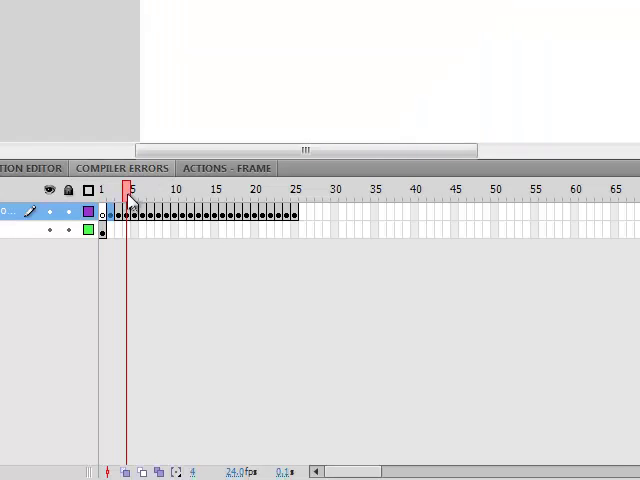
{"action": "left_click", "coordinate": [296, 188]}
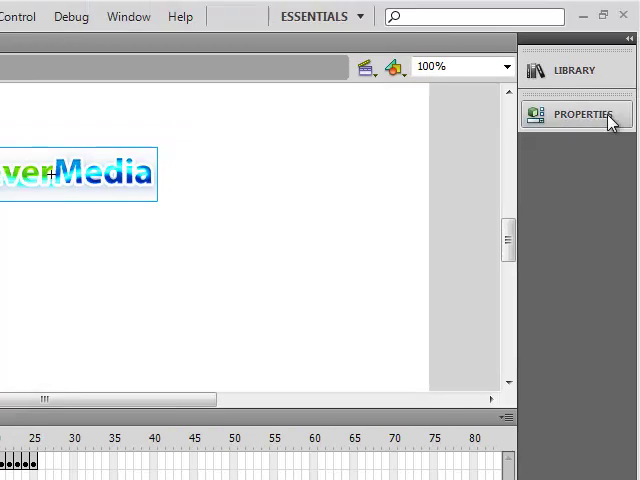
Step: Show the document properties: Flash Player 10, ActionScript 3.0, 24 fps, 550×400
{"action": "left_click", "coordinate": [576, 112]}
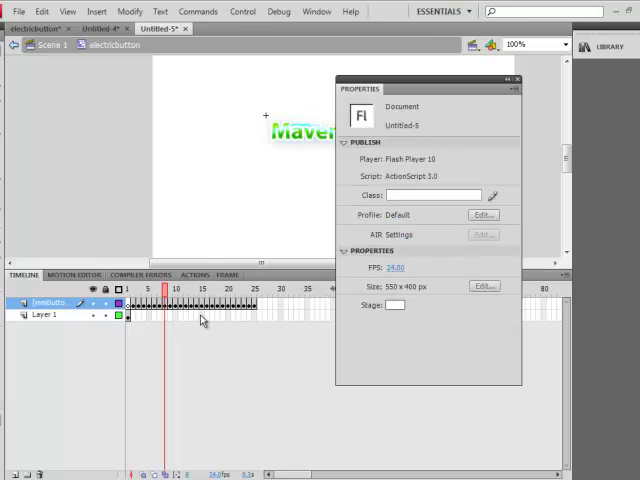
{"action": "mouse_move", "coordinate": [256, 310]}
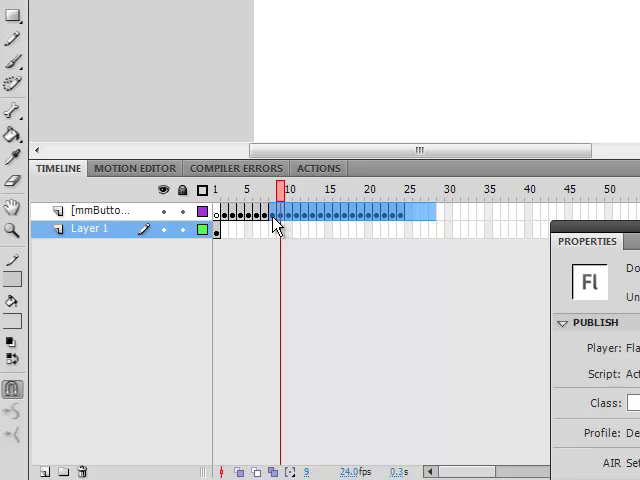
Step: Select all of the logo clip's frames, insert a keyframe ending the clip around frame 24, and add Layer 3
{"action": "right_click", "coordinate": [276, 222]}
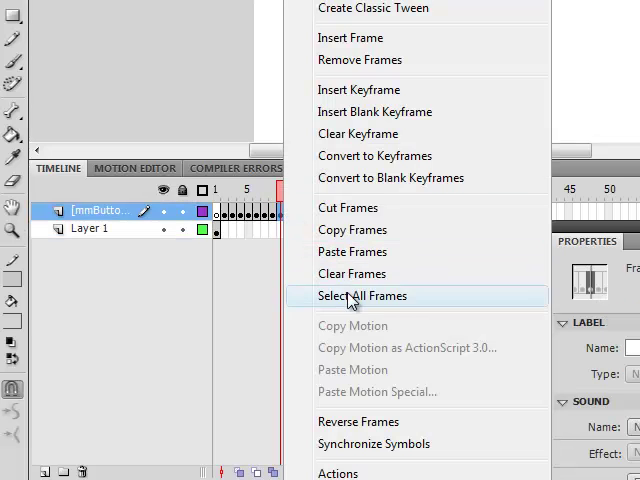
{"action": "left_click", "coordinate": [360, 296]}
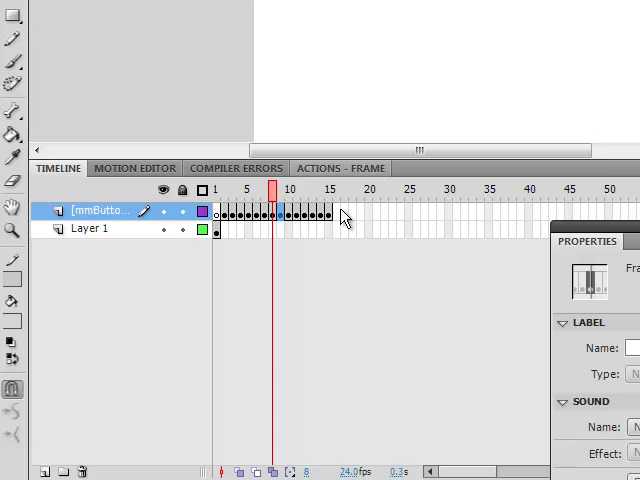
{"action": "left_click", "coordinate": [332, 188]}
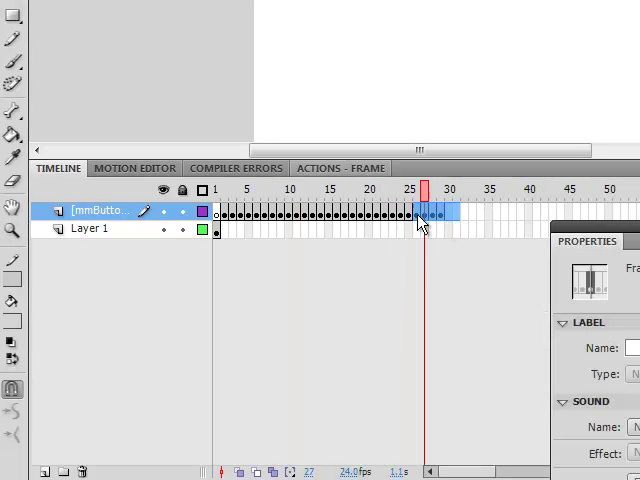
{"action": "right_click", "coordinate": [420, 212]}
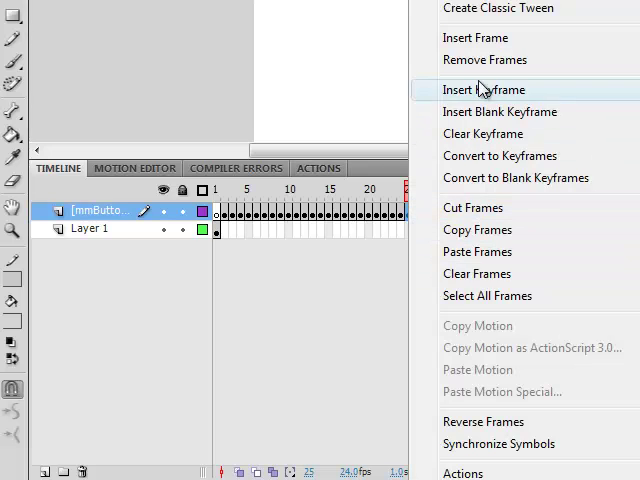
{"action": "left_click", "coordinate": [484, 88]}
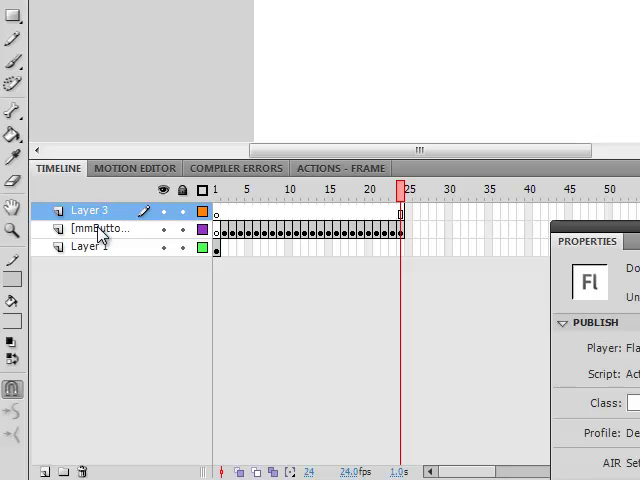
Step: Rename Layer 3 to labels and label frame 1 'over' and frame 11 'out'
{"action": "double_click", "coordinate": [88, 212]}
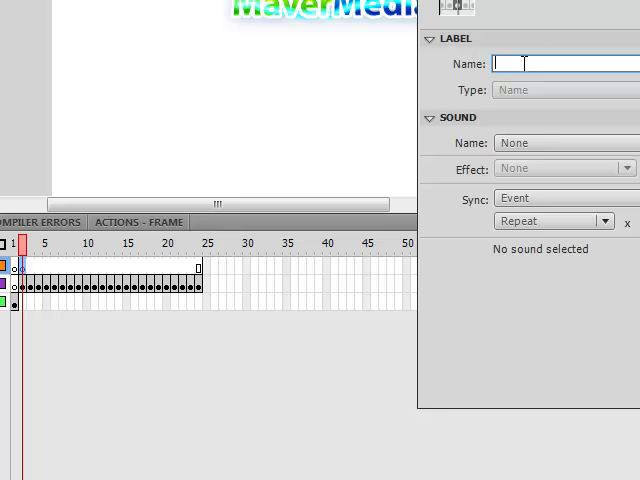
{"action": "type", "text": "ove"}
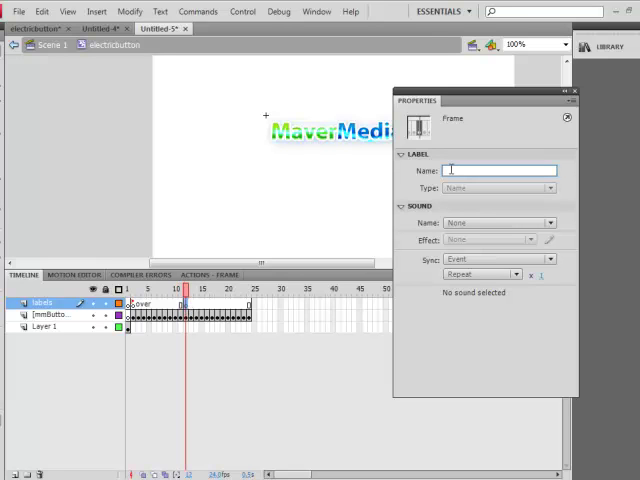
{"action": "type", "text": "out"}
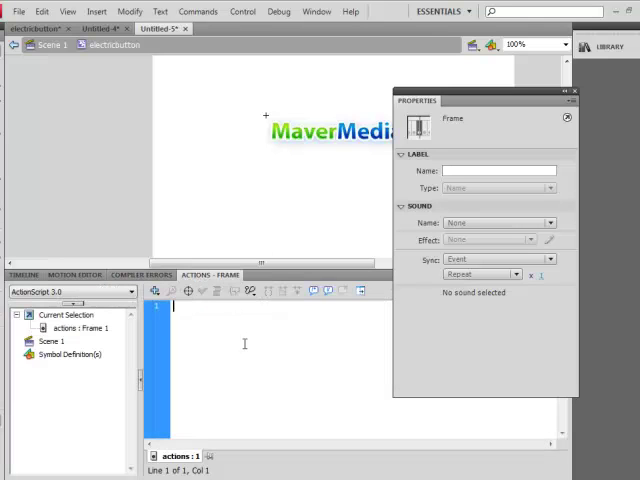
Step: Put stop(); on the actions layer's frame 1 and begin gotoAndPlay(2 on frame 11
{"action": "type", "text": "stop();"}
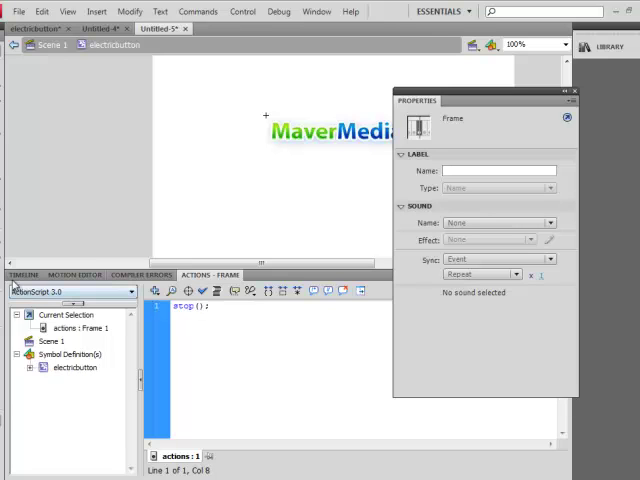
{"action": "left_click", "coordinate": [24, 276]}
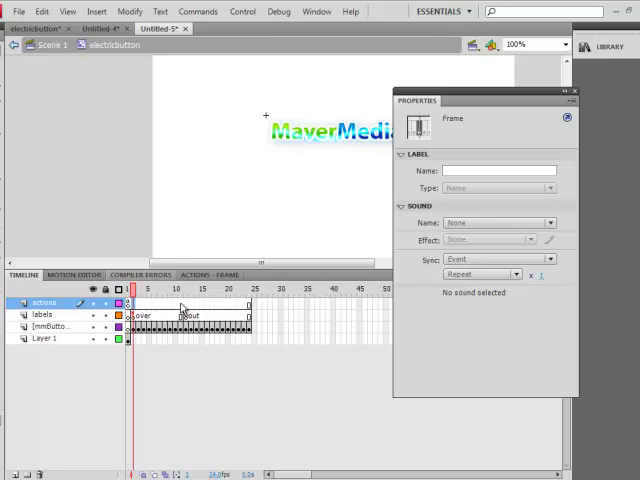
{"action": "left_click", "coordinate": [180, 288]}
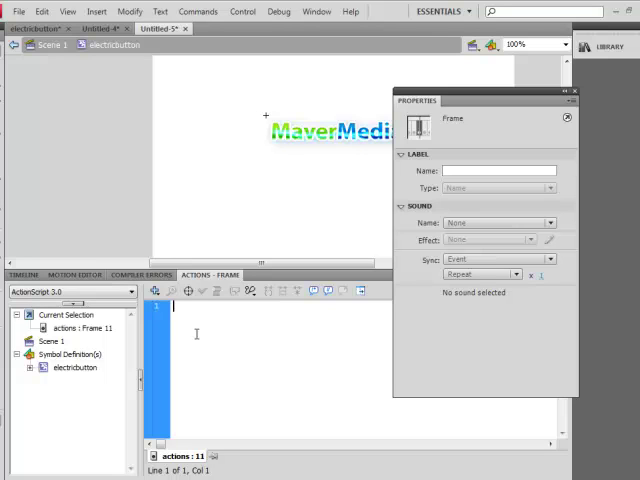
{"action": "type", "text": "goto"}
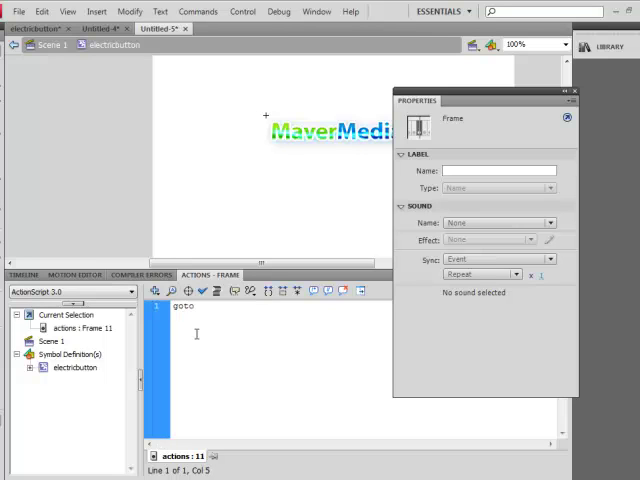
{"action": "type", "text": "AndPlay"}
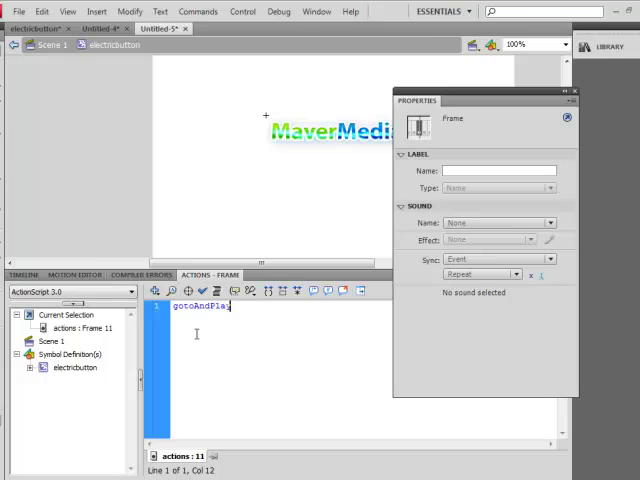
{"action": "type", "text": "(2"}
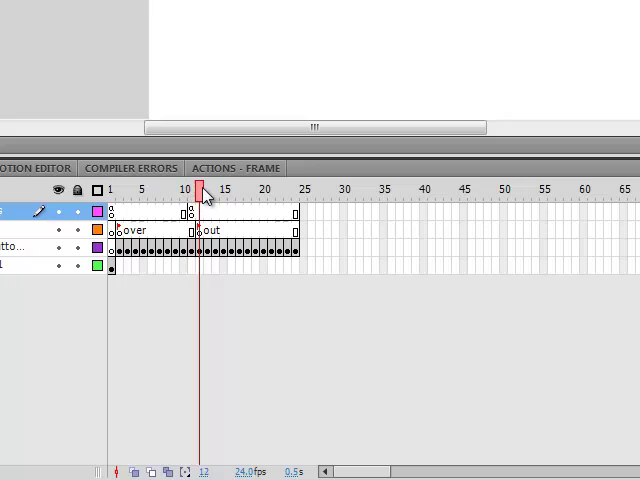
Step: Select frame 10 on the actions layer to give the over section its stop action
{"action": "left_click", "coordinate": [192, 190]}
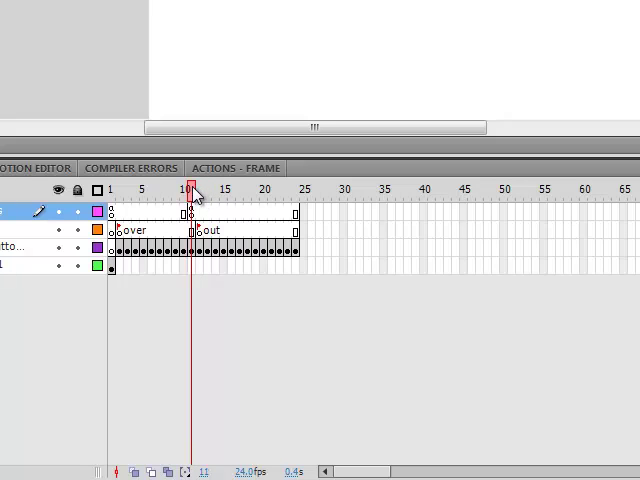
{"action": "left_click", "coordinate": [116, 188]}
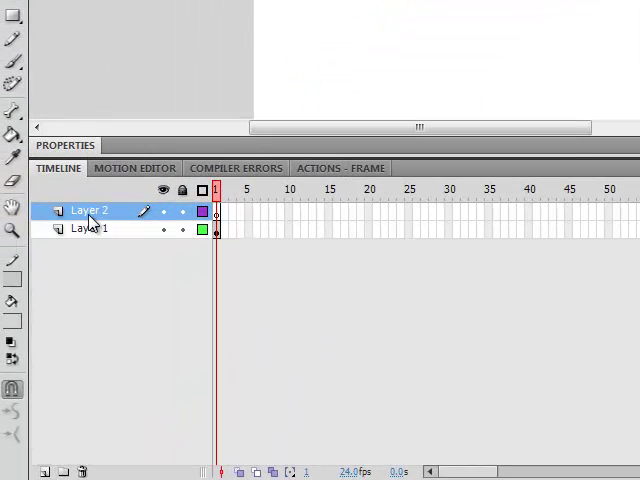
Step: Rename Scene 1's Layer 2 to actions and put stop(); on its first frame
{"action": "double_click", "coordinate": [88, 212]}
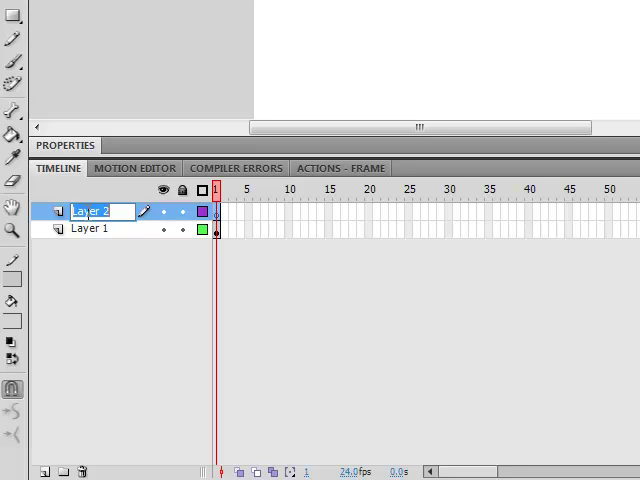
{"action": "type", "text": "actio"}
{"action": "type", "text": "stop"}
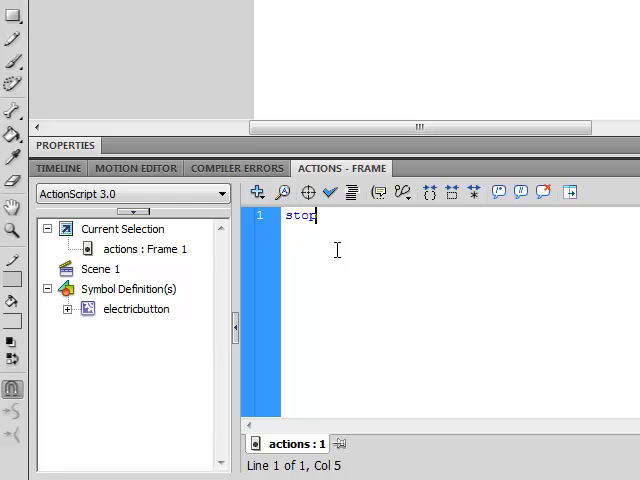
{"action": "type", "text": "()"}
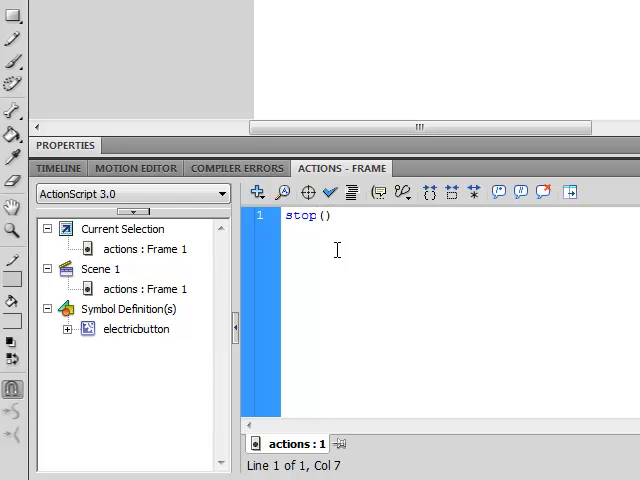
{"action": "type", "text": ";"}
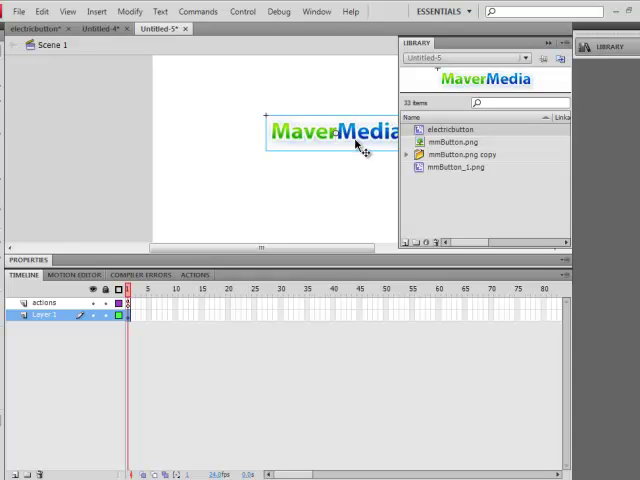
Step: With the logo instance selected, write clip.addEventListener(MouseEvent.MOUSE_OVER, in the frame script
{"action": "left_click", "coordinate": [316, 12]}
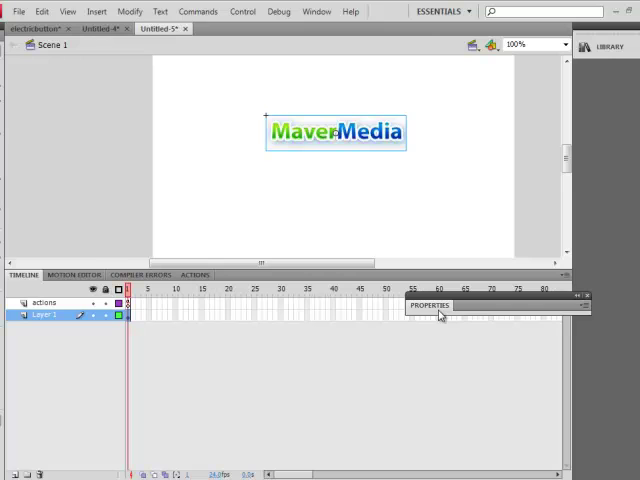
{"action": "left_click", "coordinate": [428, 306]}
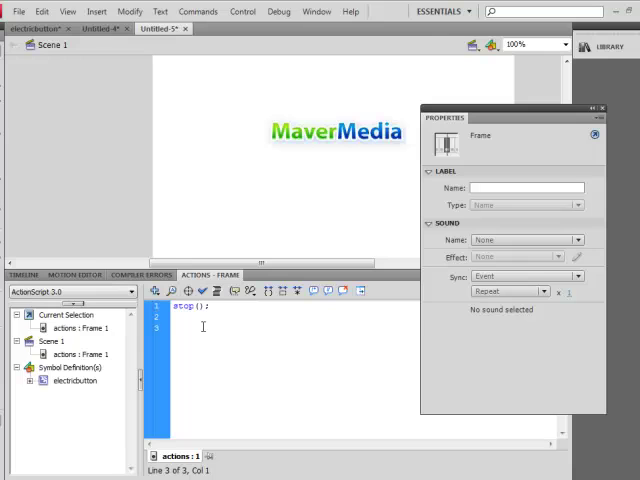
{"action": "type", "text": "cli"}
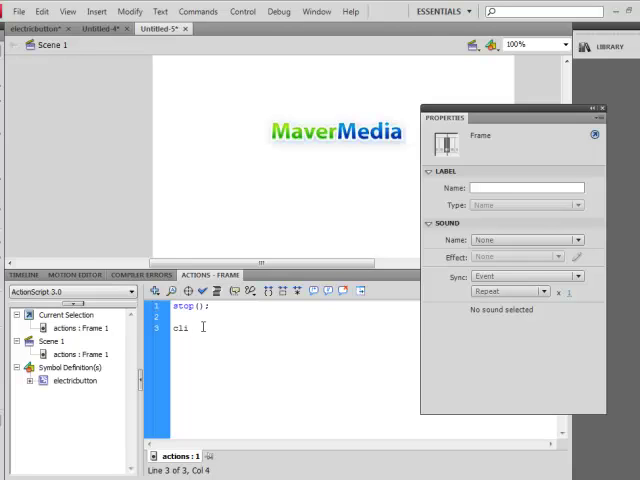
{"action": "type", "text": "p.add"}
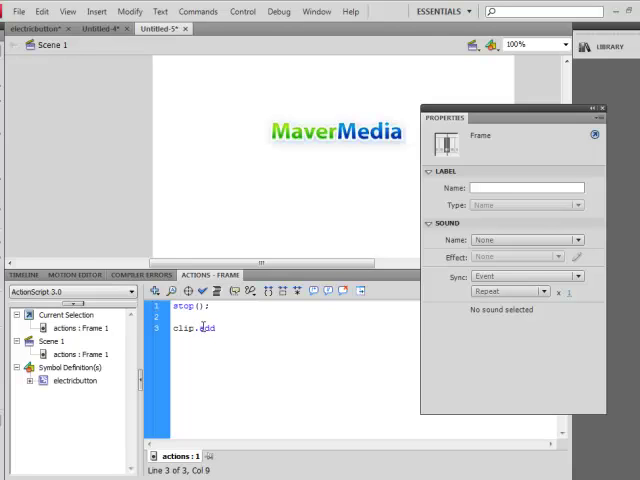
{"action": "type", "text": "EventListener"}
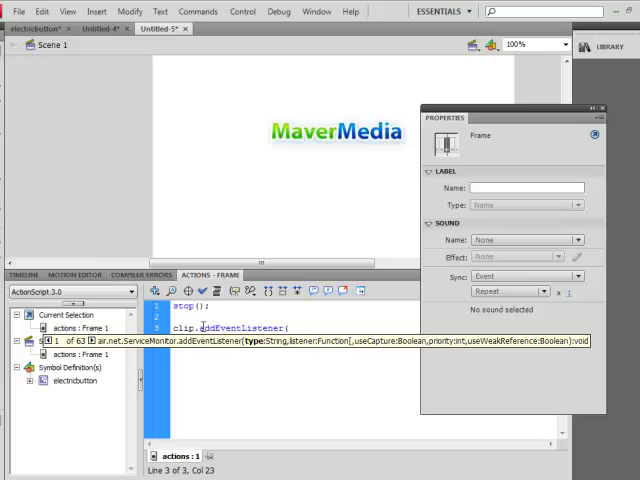
{"action": "type", "text": "(MouseEvent"}
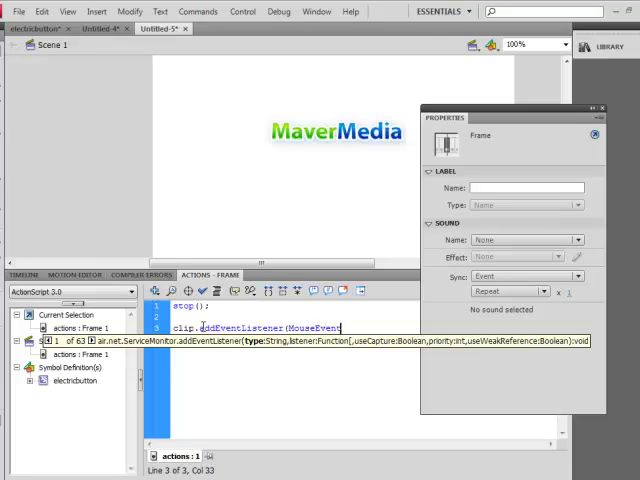
{"action": "type", "text": "."}
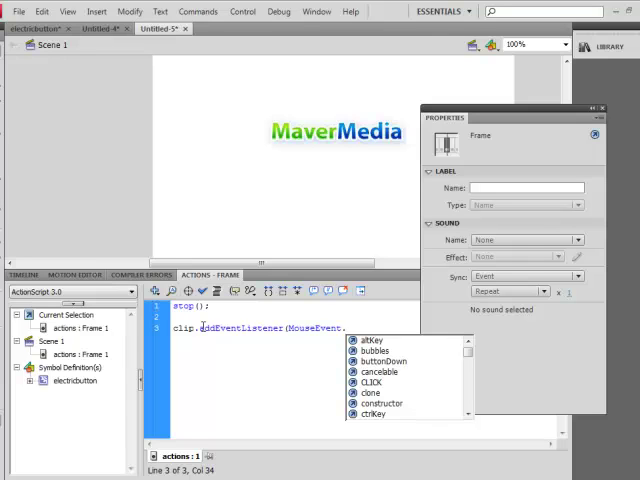
{"action": "type", "text": "MOUSE_OVER"}
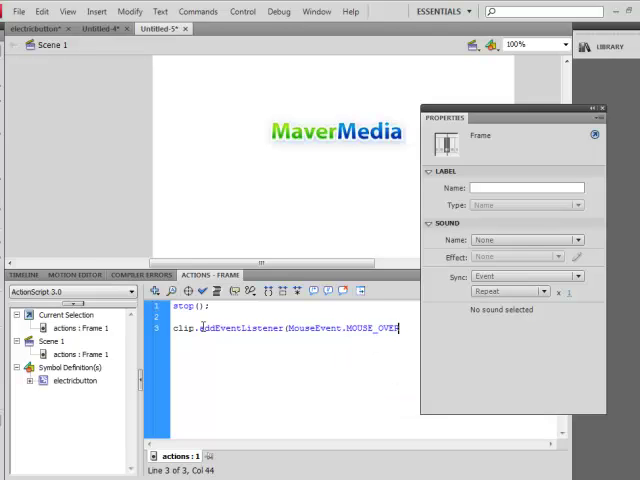
{"action": "type", "text": ",btnOver);"}
{"action": "type", "text": "clip."}
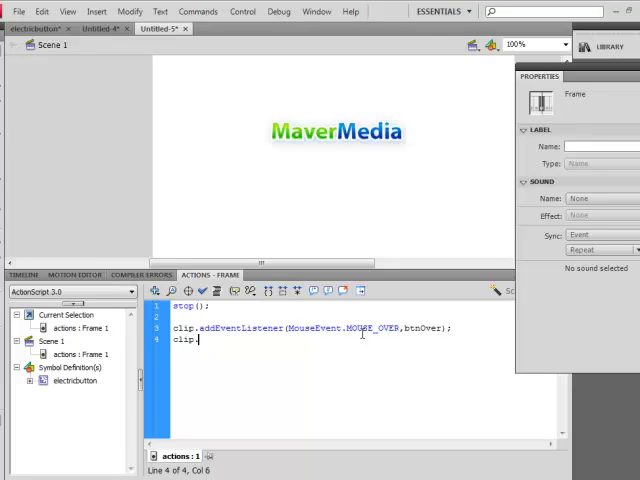
Step: Write clip.addEventListener(MouseEvent.MOUSE_OUT, btnOut); as the second listener line
{"action": "type", "text": "add"}
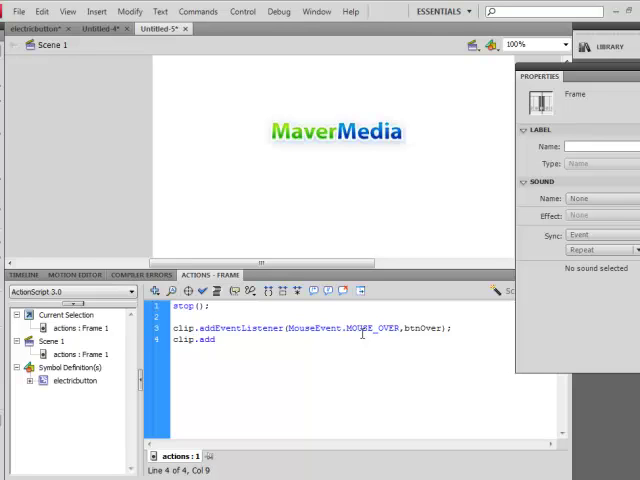
{"action": "type", "text": "Event"}
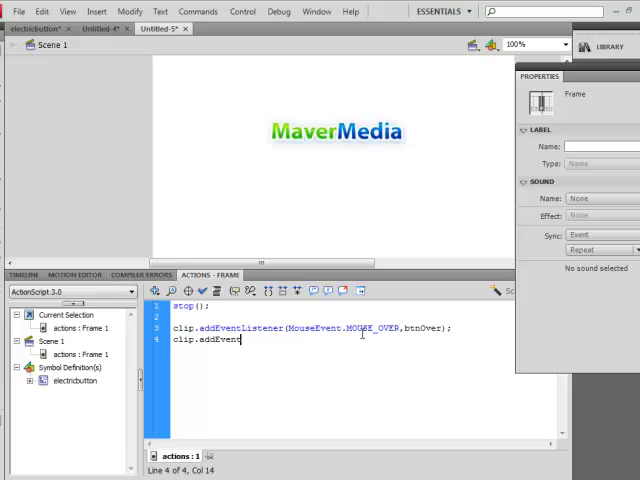
{"action": "type", "text": "Listener(MouseEvent"}
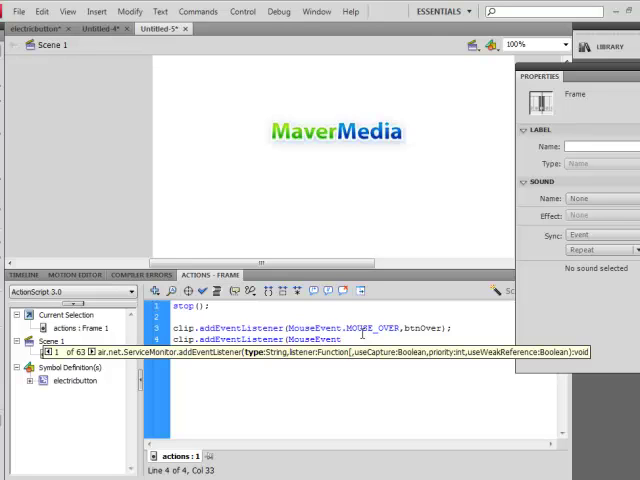
{"action": "type", "text": "."}
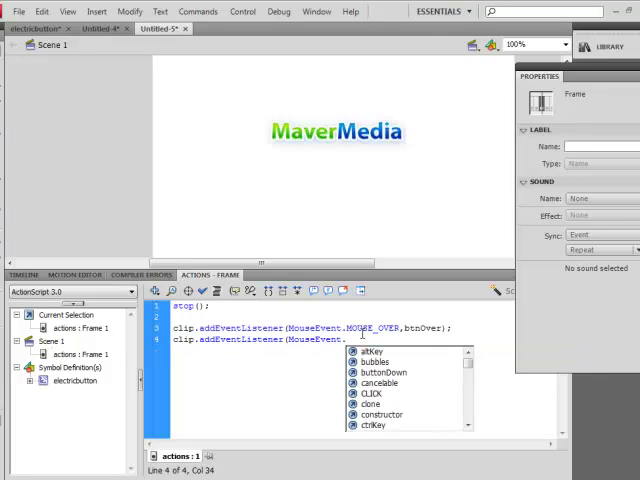
{"action": "type", "text": "M"}
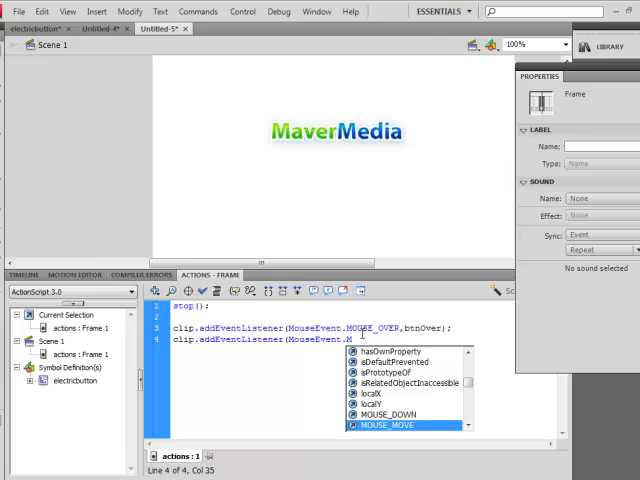
{"action": "type", "text": "MOUSE_OUT"}
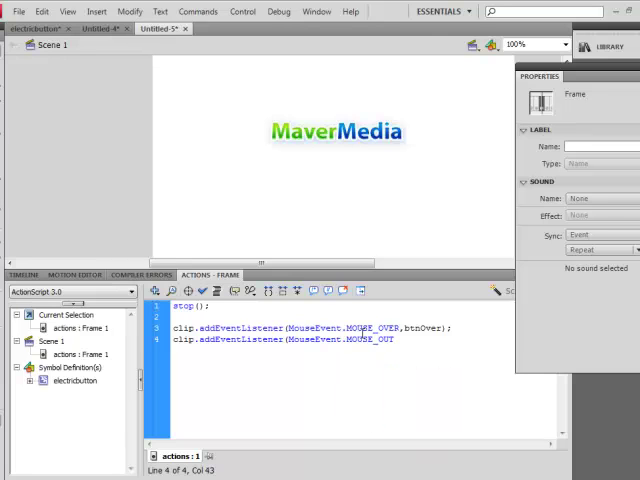
{"action": "type", "text": ","}
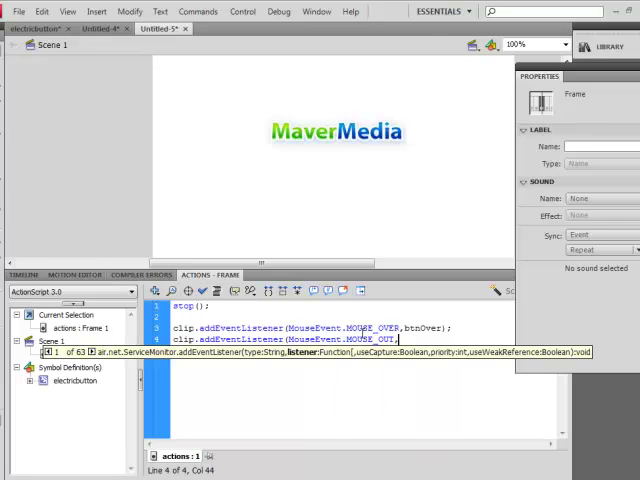
{"action": "type", "text": "btnOut);"}
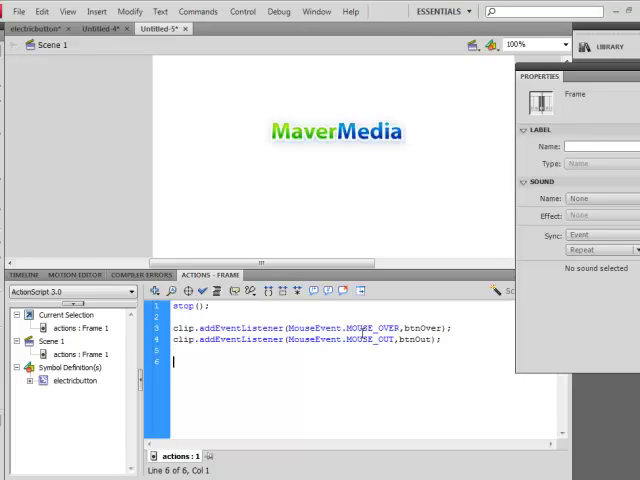
Step: Write function btnOver(event:MouseEvent){ event.target.gotoAndPlay("over"); }
{"action": "type", "text": "functio"}
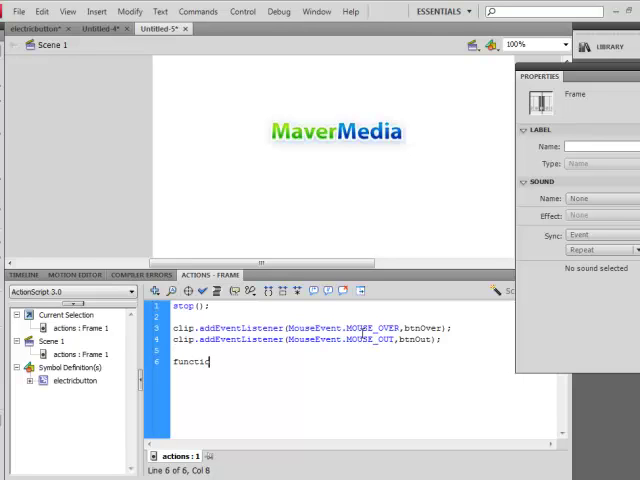
{"action": "type", "text": "n"}
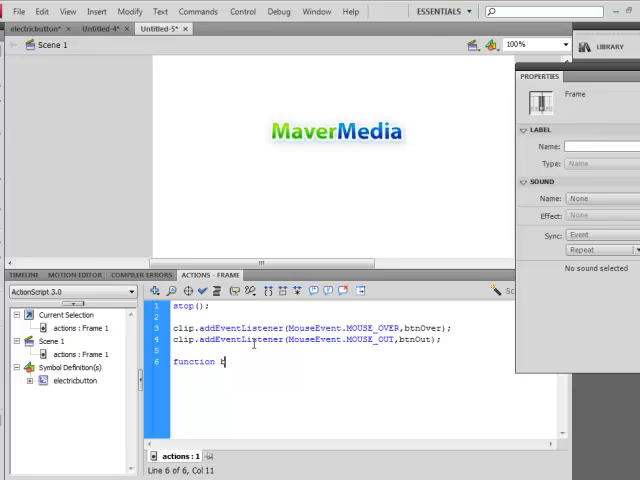
{"action": "type", "text": "btnOver"}
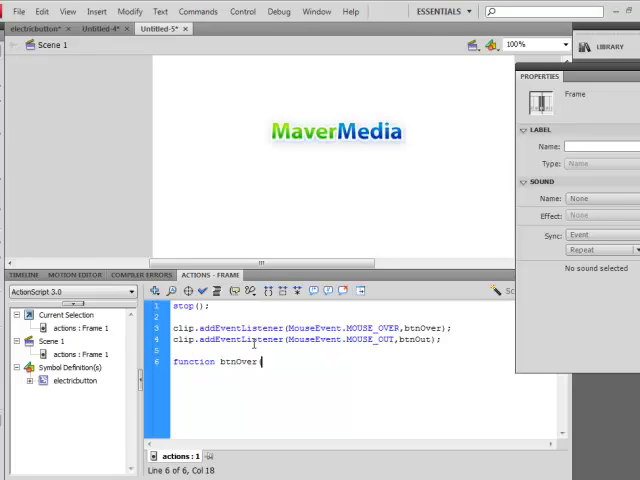
{"action": "type", "text": "(event:"}
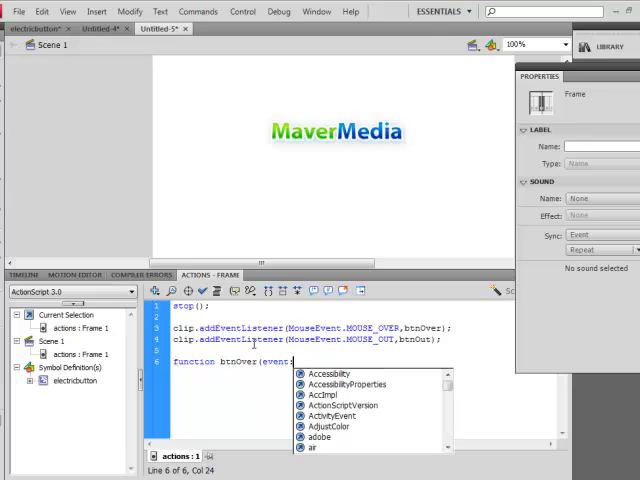
{"action": "type", "text": "MouseEvent"}
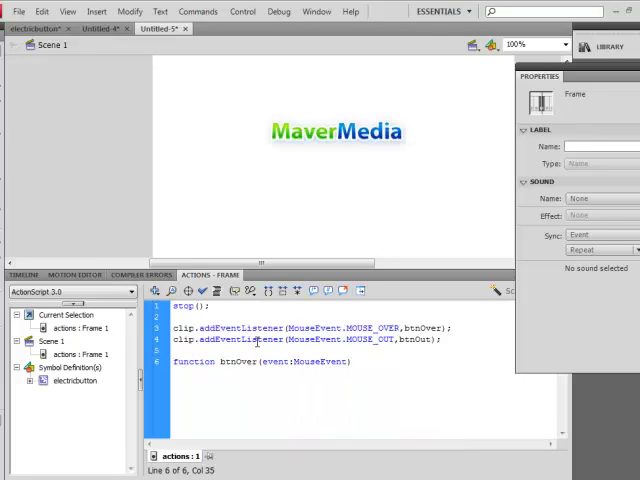
{"action": "type", "text": "{"}
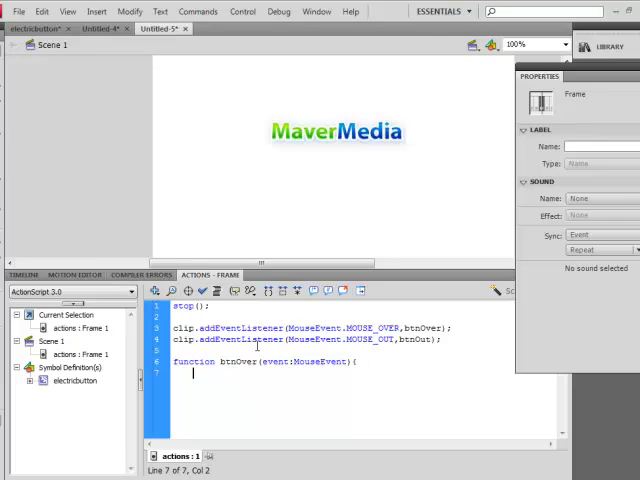
{"action": "type", "text": "event.target."}
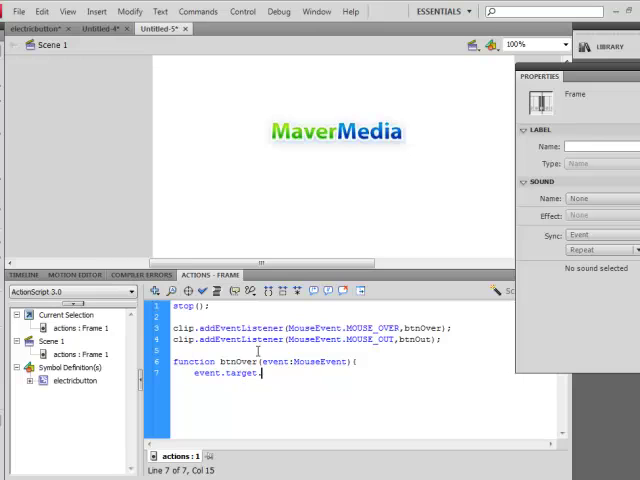
{"action": "type", "text": "got"}
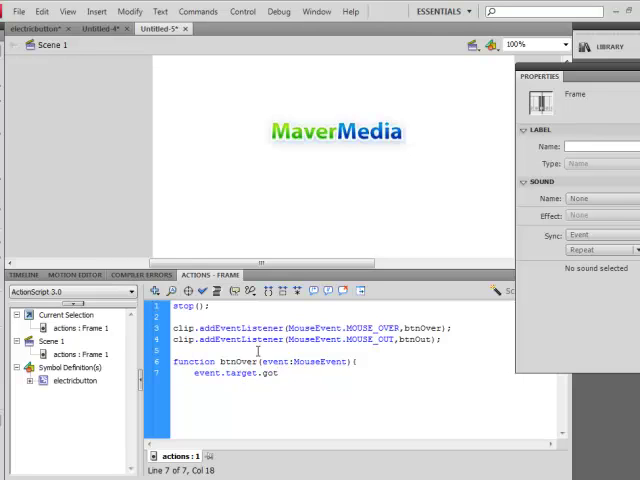
{"action": "type", "text": "oAndPlay("}
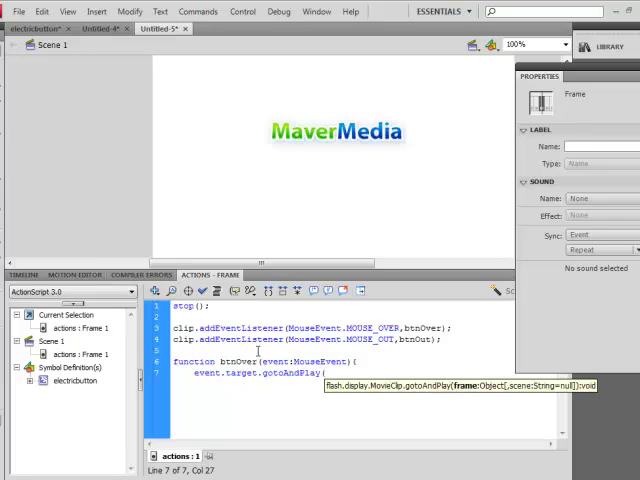
{"action": "type", "text": "\""}
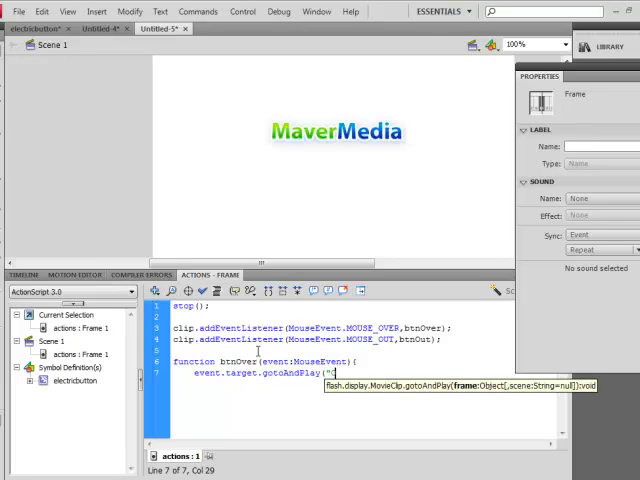
{"action": "type", "text": "over"}
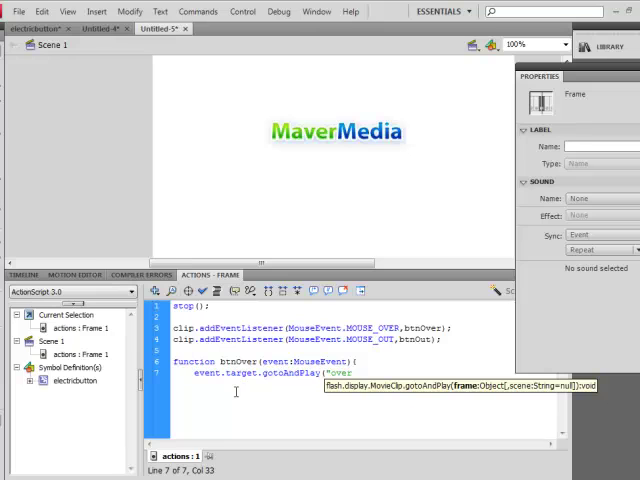
{"action": "type", "text": ");"}
{"action": "left_click", "coordinate": [362, 382]}
{"action": "type", "text": "}"}
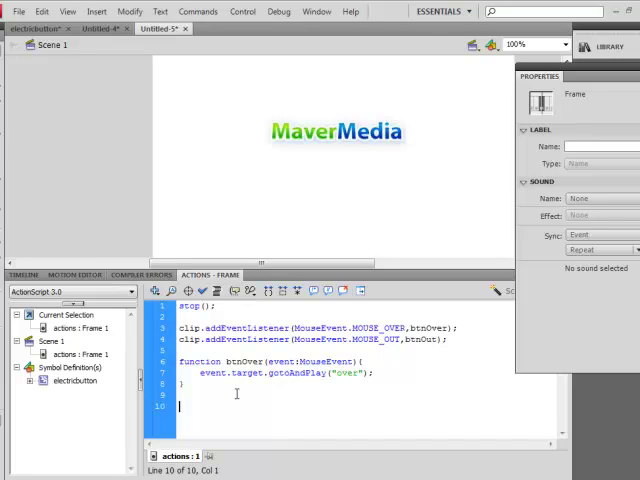
Step: Write function btnOut(event:MouseEvent){ event.target.gotoAndPlay("out"); }
{"action": "type", "text": "function btn"}
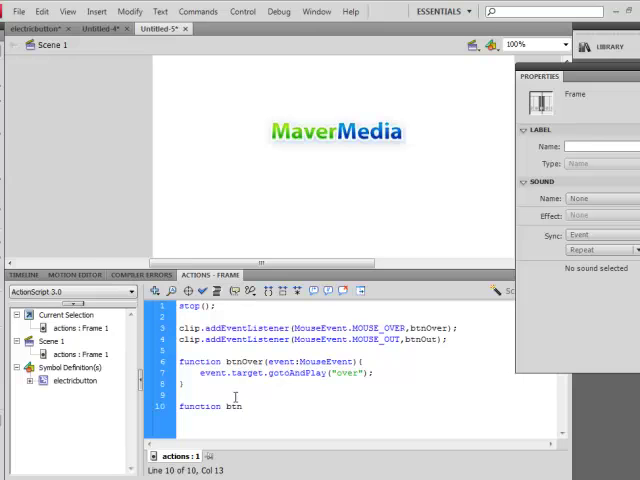
{"action": "type", "text": "Out"}
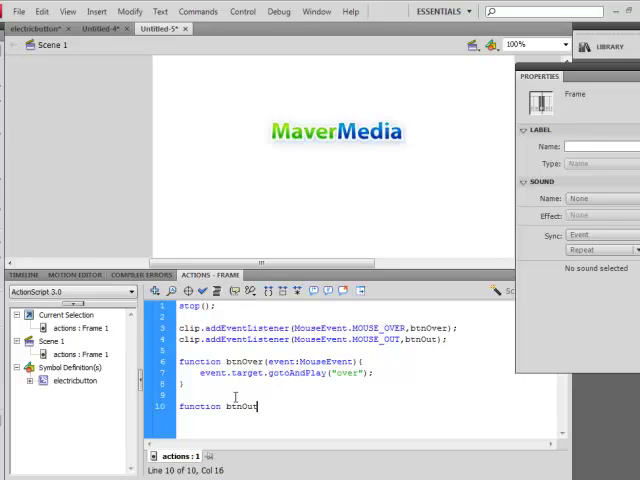
{"action": "type", "text": "(event:MouseEvent){"}
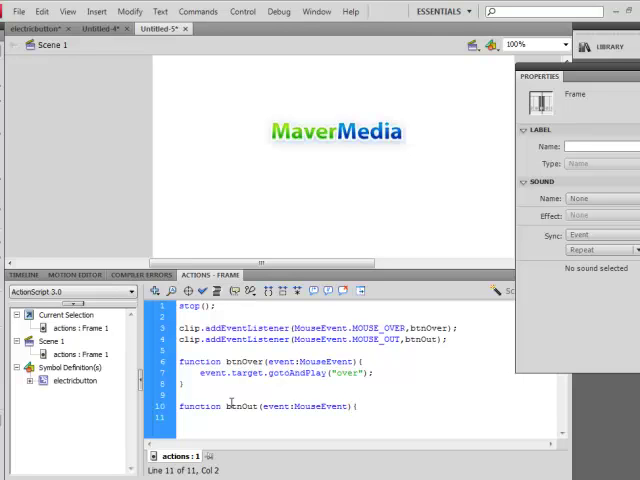
{"action": "type", "text": "event."}
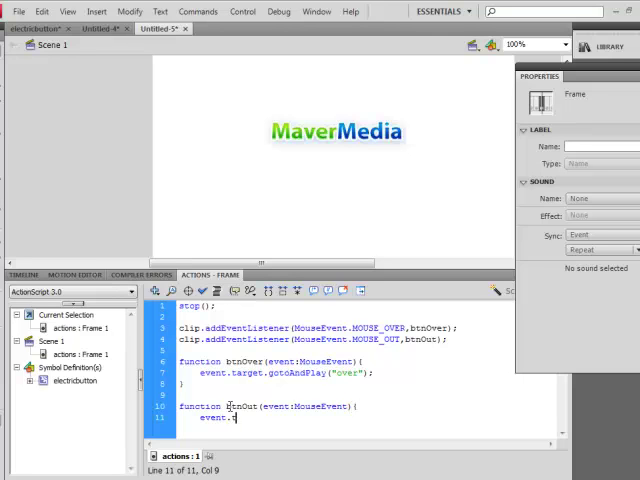
{"action": "type", "text": "target.g"}
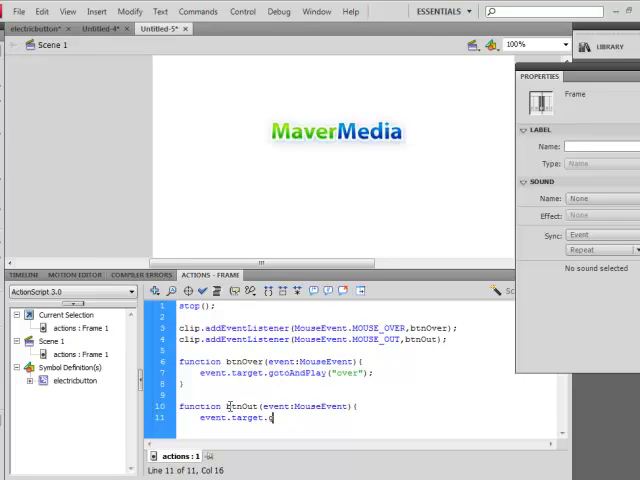
{"action": "type", "text": "otoAnd"}
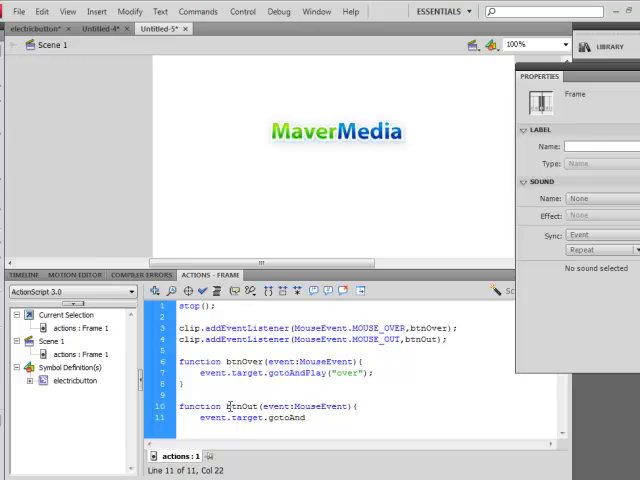
{"action": "type", "text": "Play"}
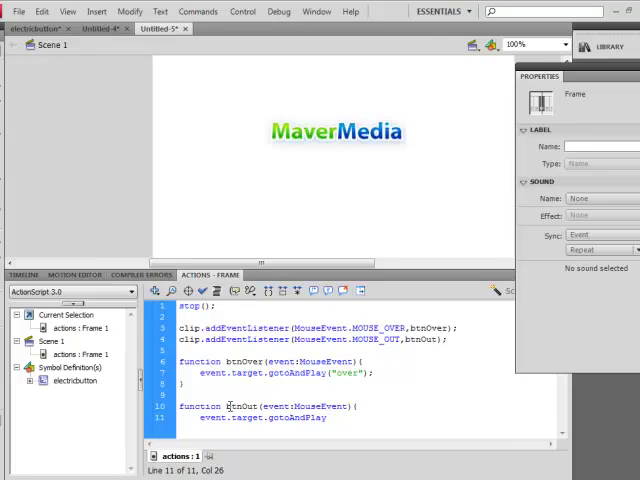
{"action": "type", "text": "\"ou"}
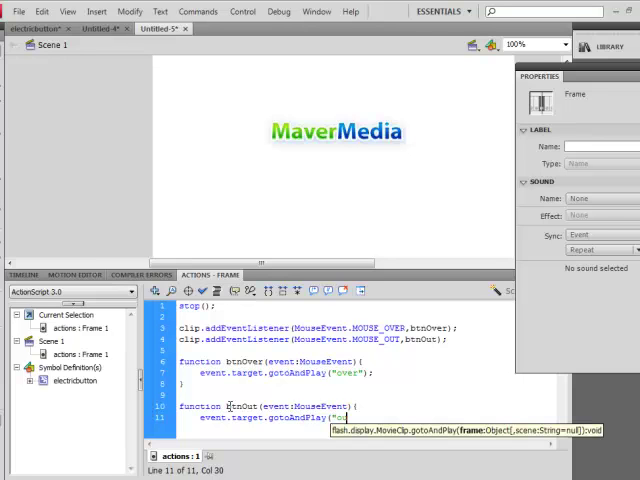
{"action": "type", "text": "out\");"}
{"action": "type", "text": "}"}
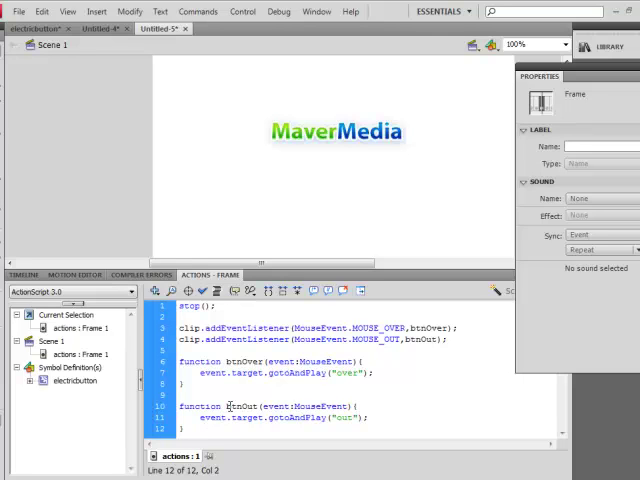
Step: Run Check Syntax and dismiss the no-errors message
{"action": "left_click", "coordinate": [200, 292]}
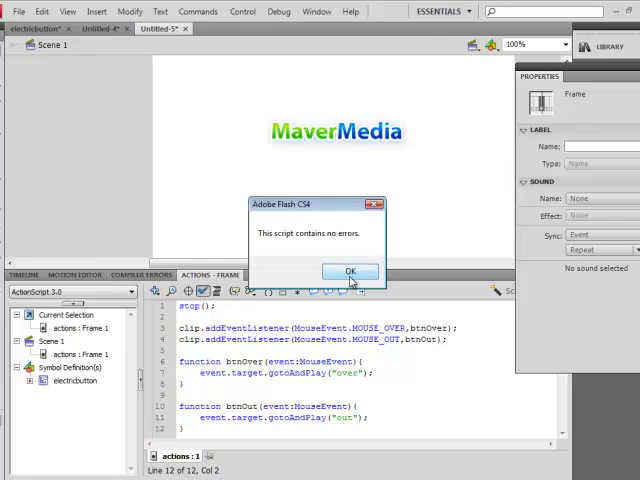
{"action": "left_click", "coordinate": [348, 272]}
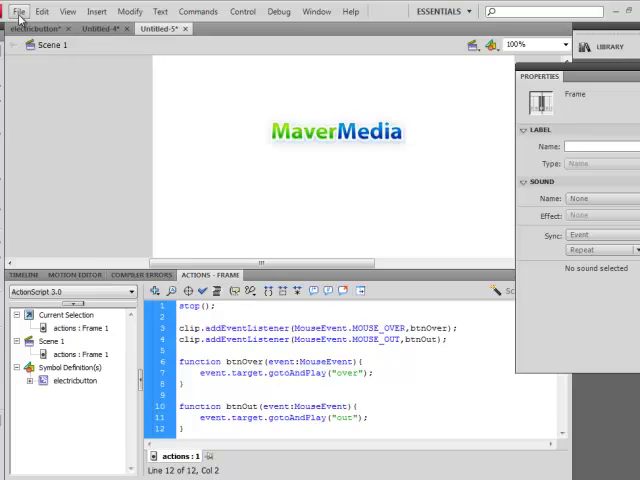
Step: Launch Publish Preview > Flash to view the MaverMedia logo movie in Flash Player
{"action": "left_click", "coordinate": [20, 12]}
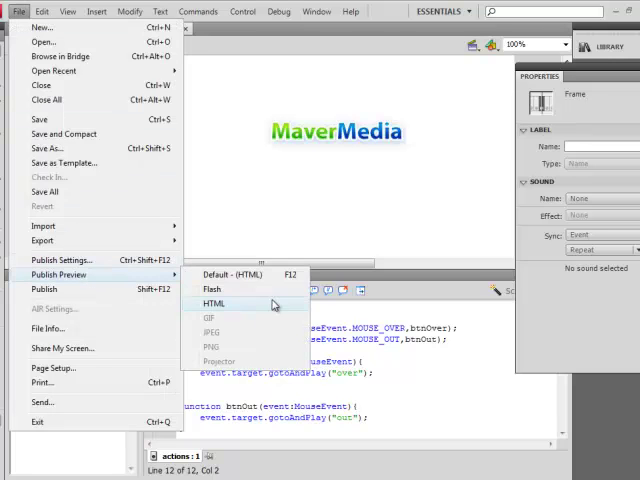
{"action": "left_click", "coordinate": [216, 304]}
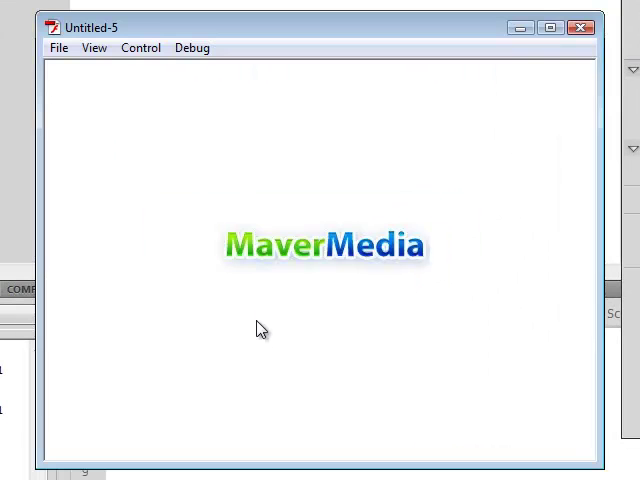